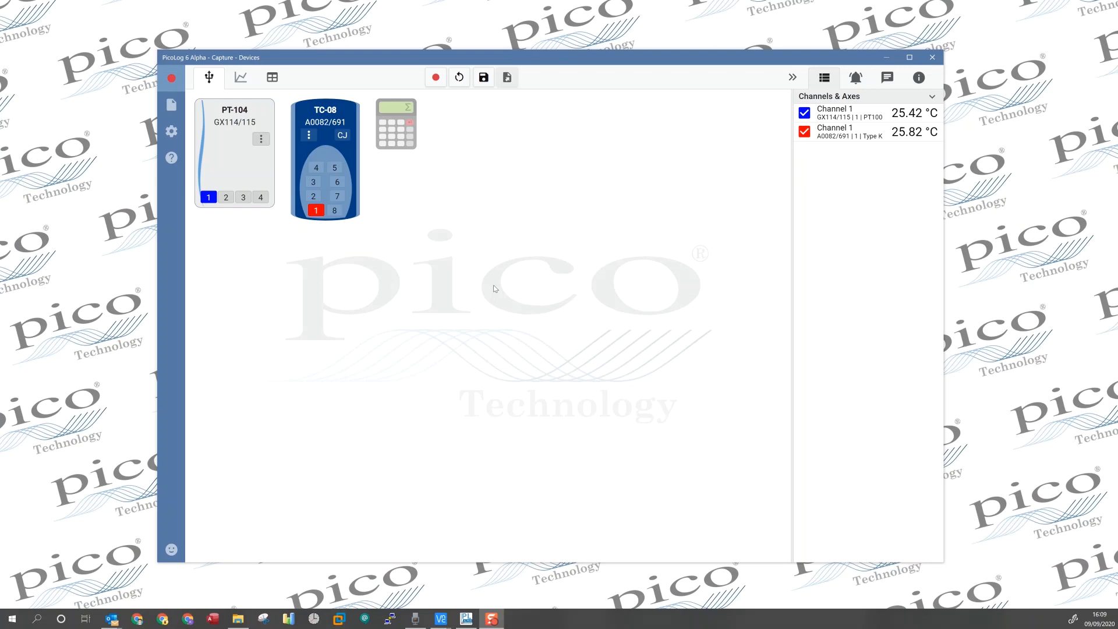
- Start a new capture with the Record button to reach the Capture Location choices
click(435, 78)
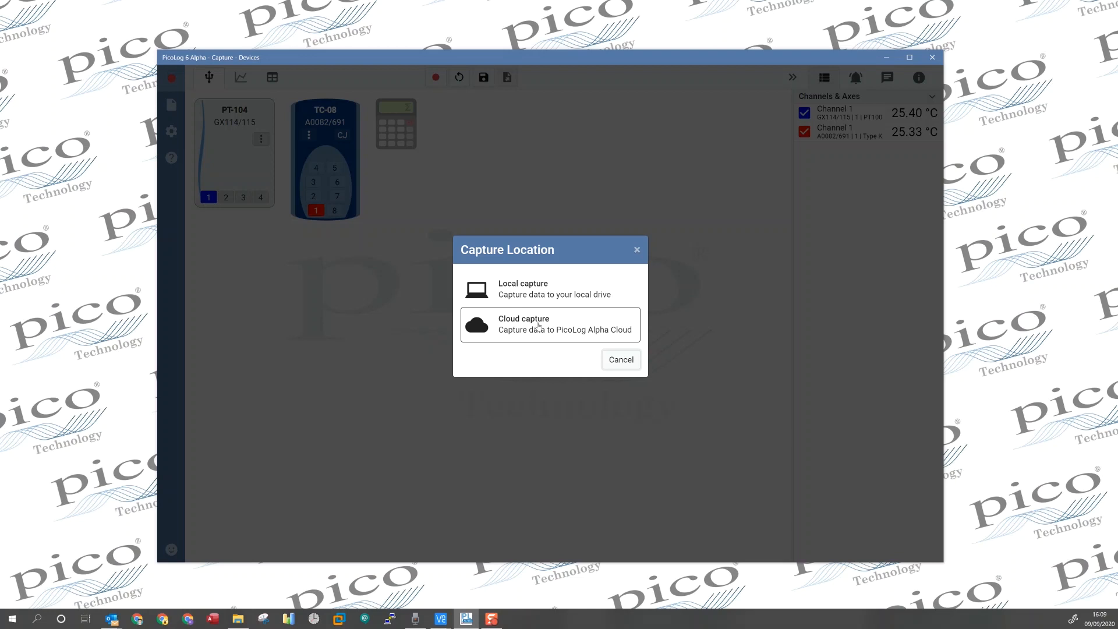
- Select Cloud capture and launch the PicoLog Alpha Cloud login
click(549, 324)
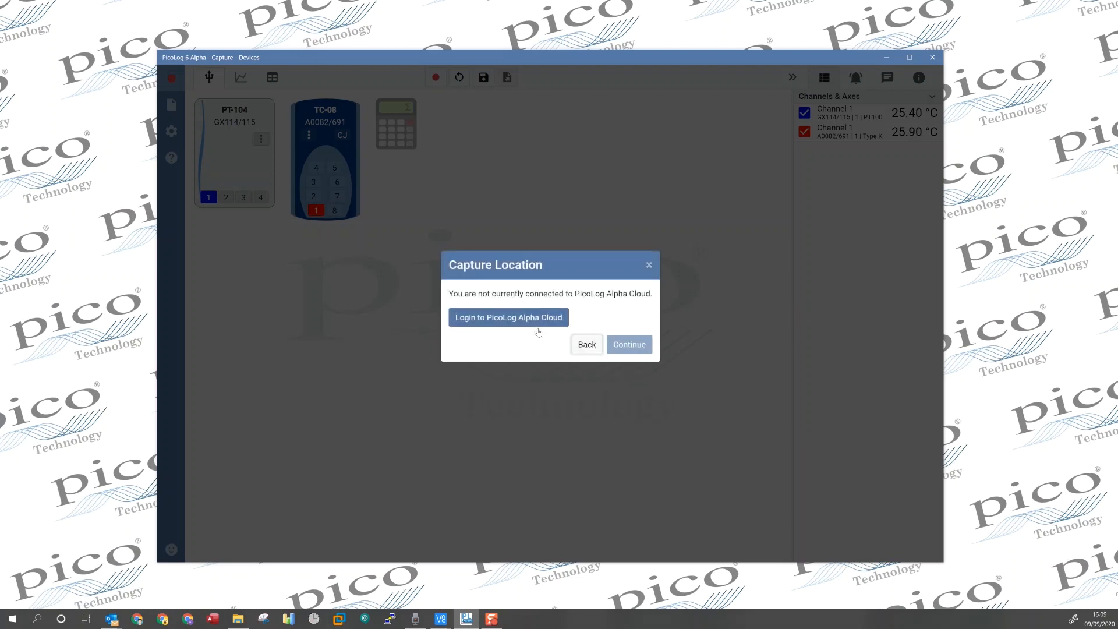
mouse_move(530, 317)
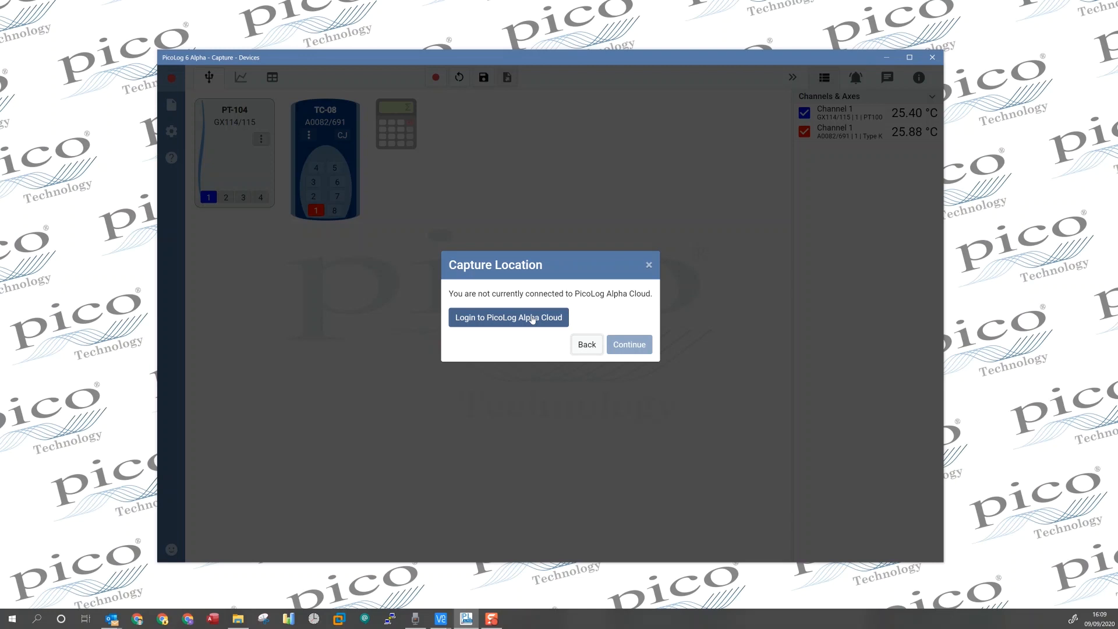
click(509, 318)
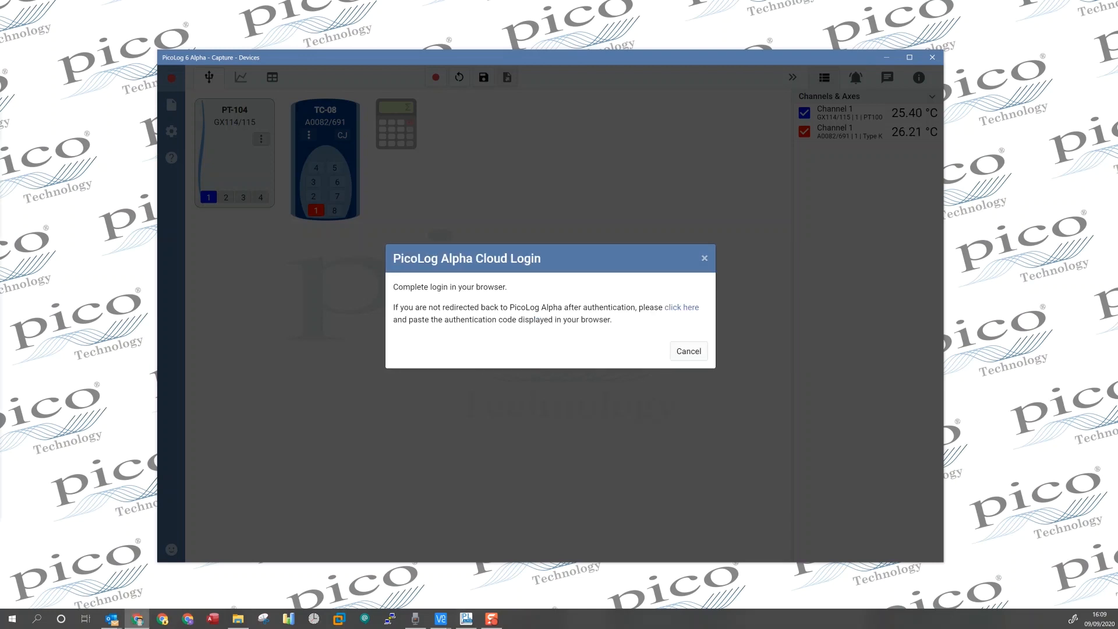
- Focus the email field on the Pico sign-in page and scroll through the login options
click(681, 307)
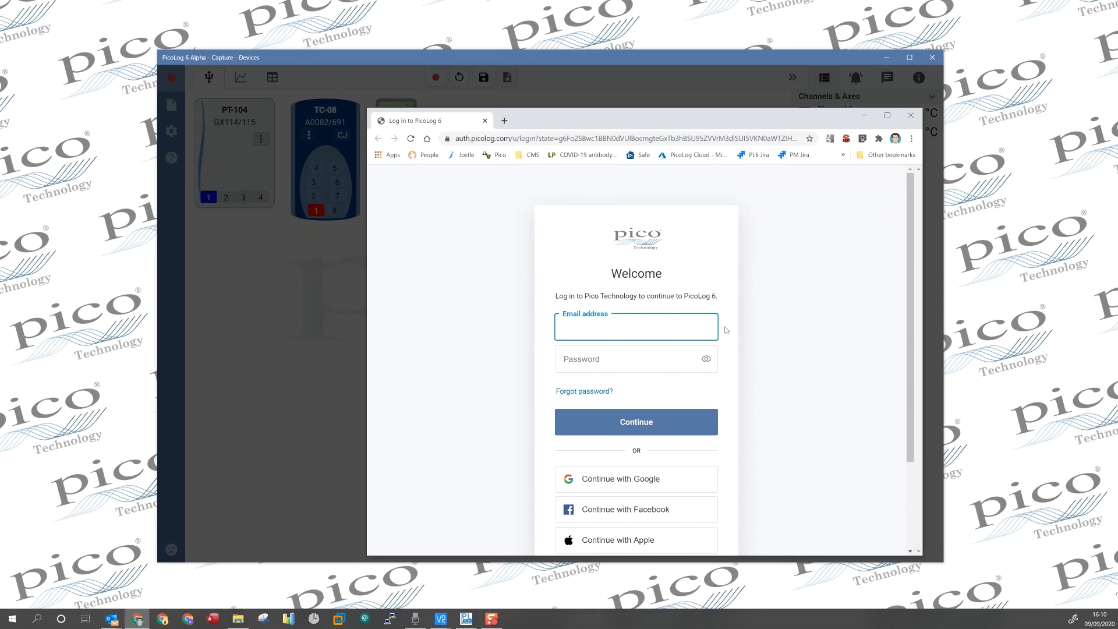
mouse_move(728, 327)
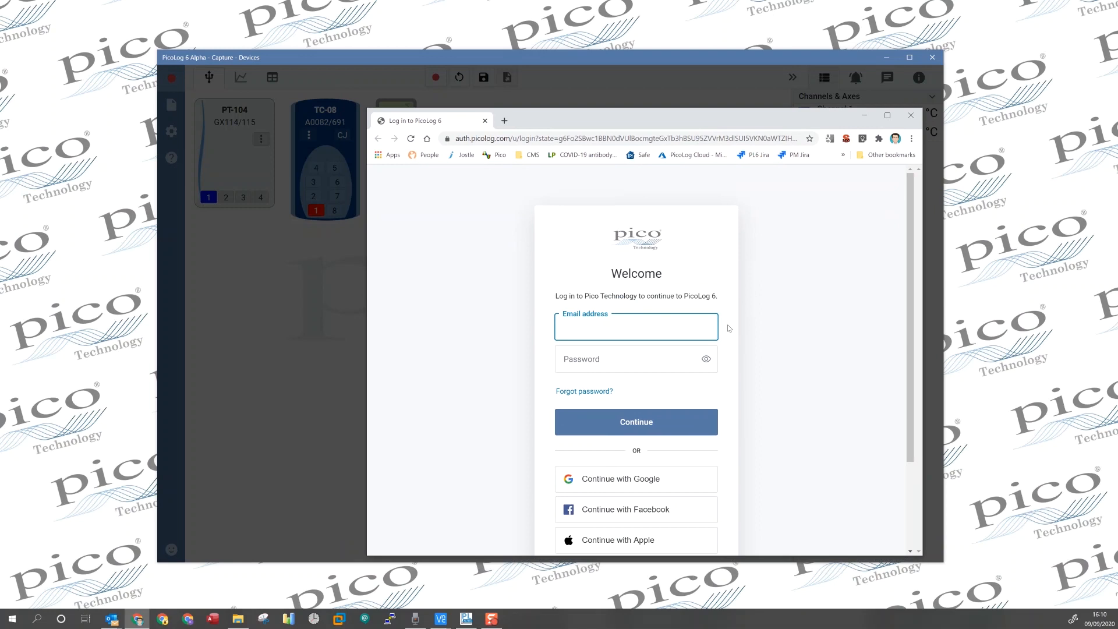
click(635, 327)
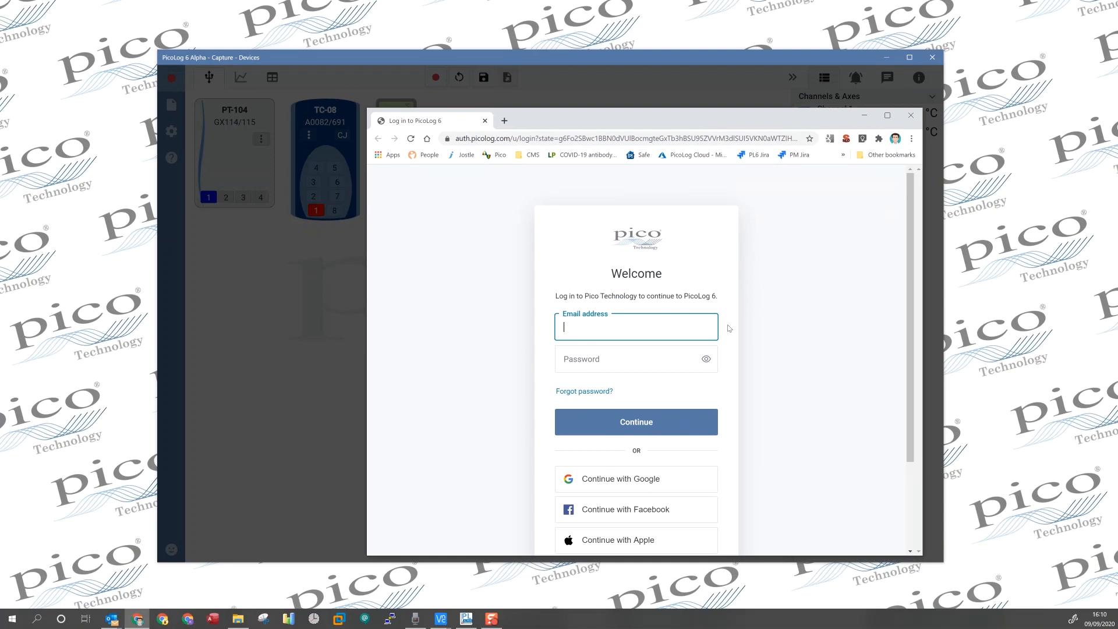
mouse_move(740, 339)
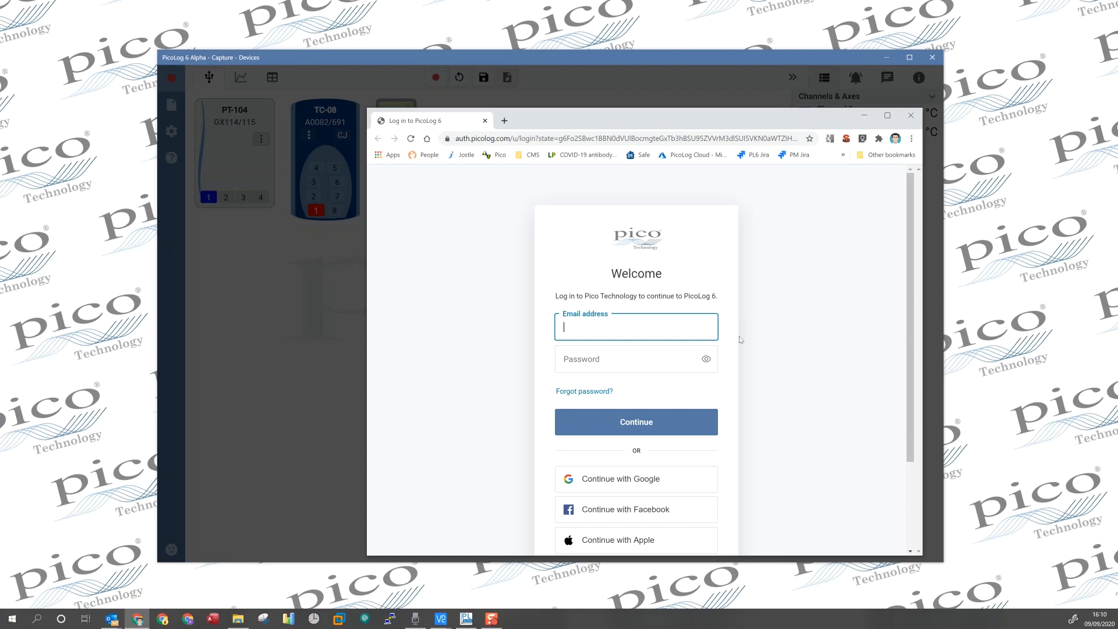
scroll(down, 3)
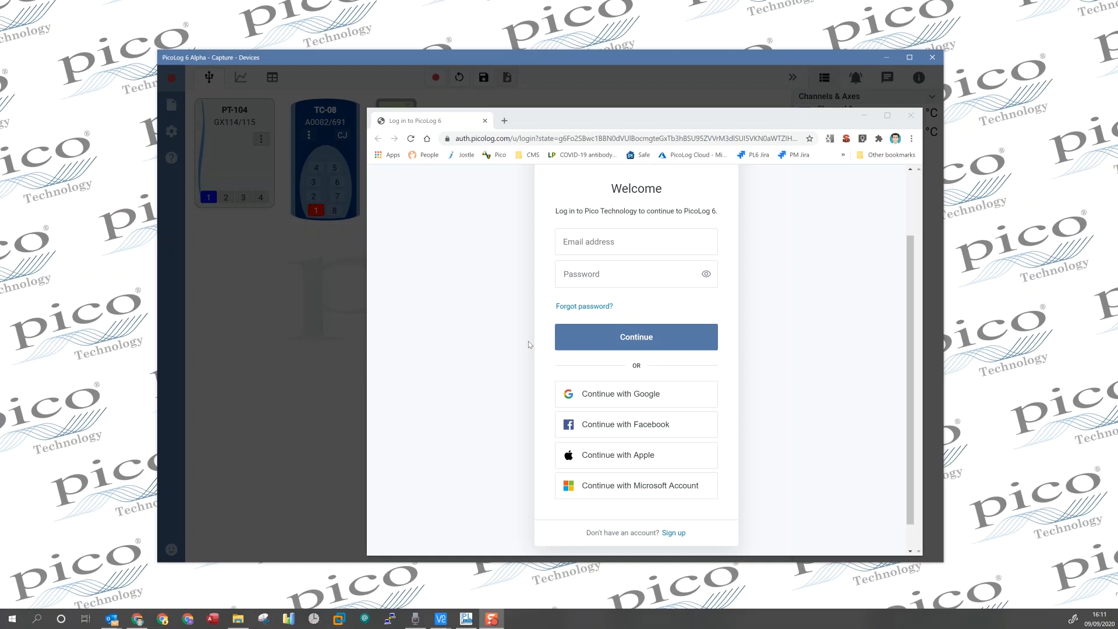
mouse_move(683, 340)
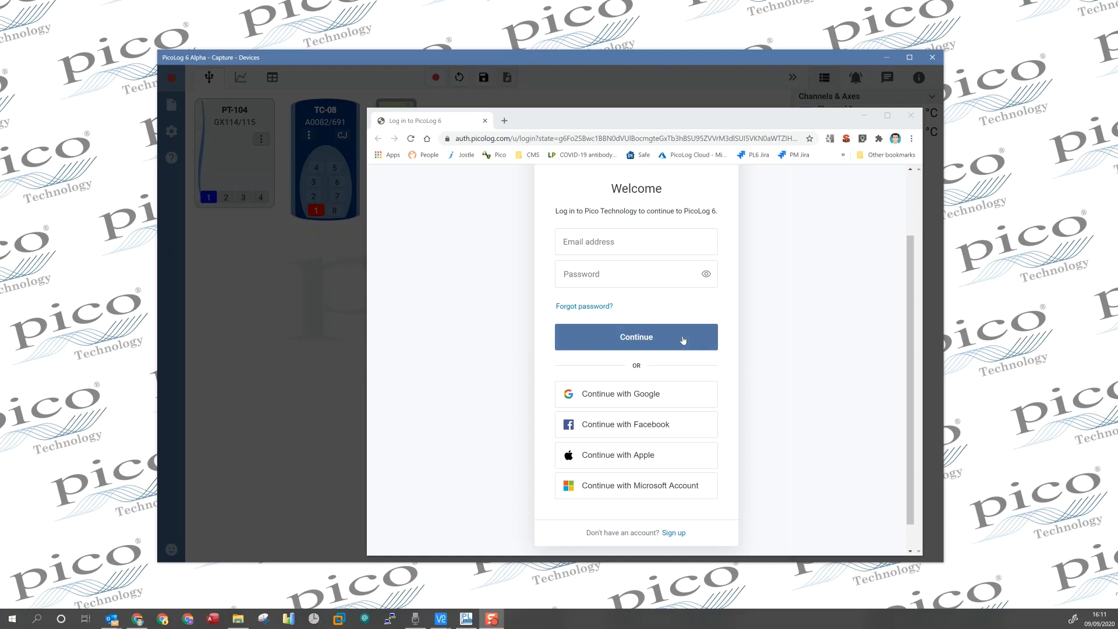
mouse_move(673, 393)
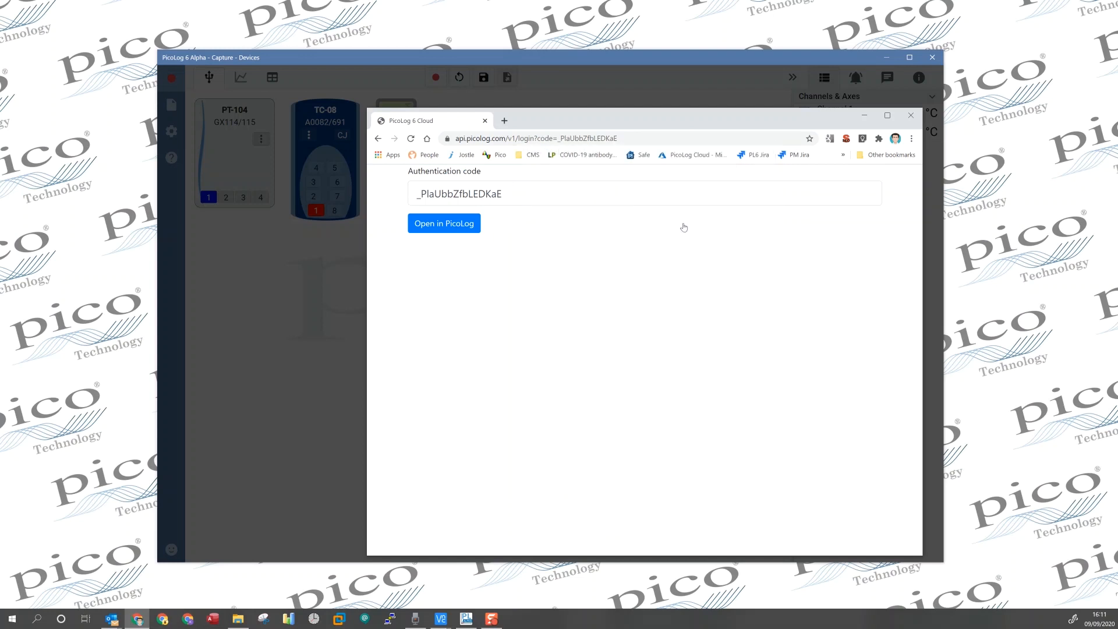
- Pass the authentication code back to PicoLog and name the capture 'My first capture'
click(444, 223)
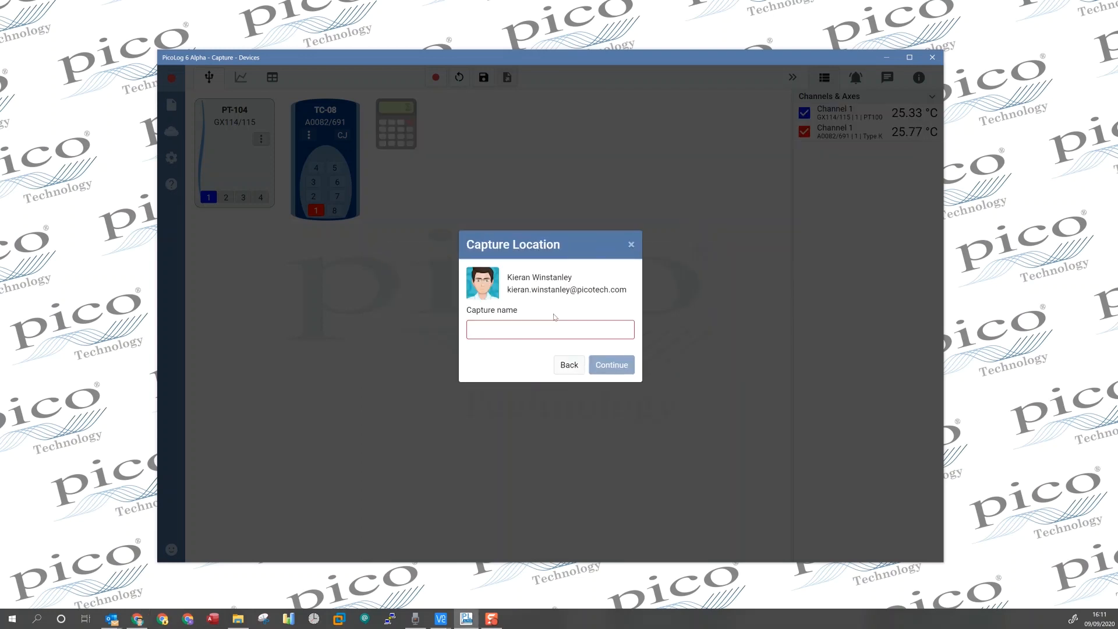
click(550, 329)
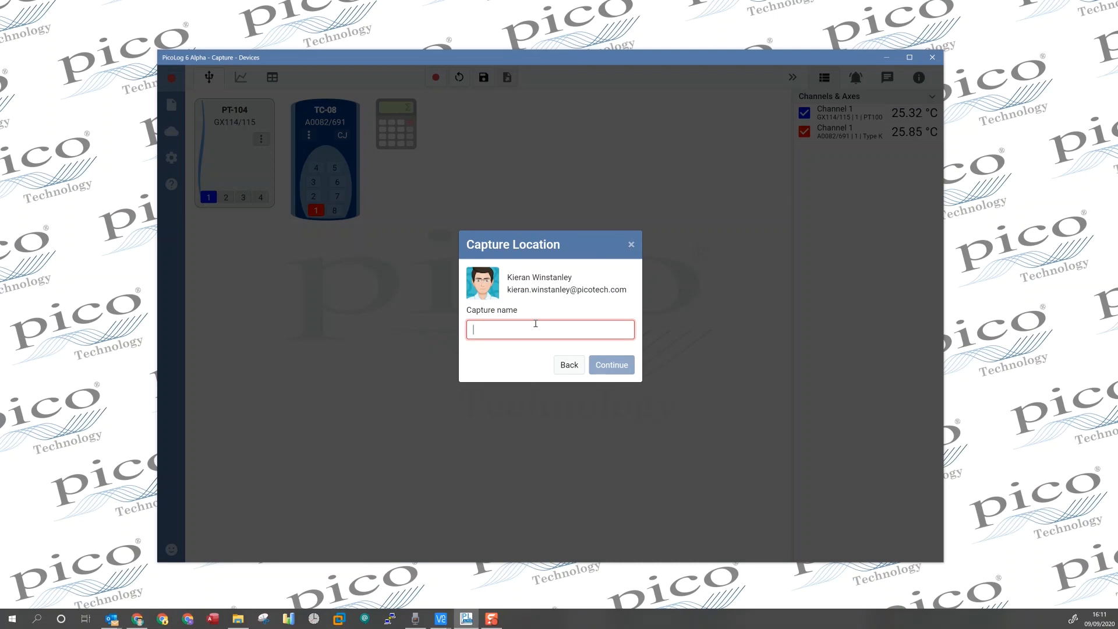
text(My firsdt)
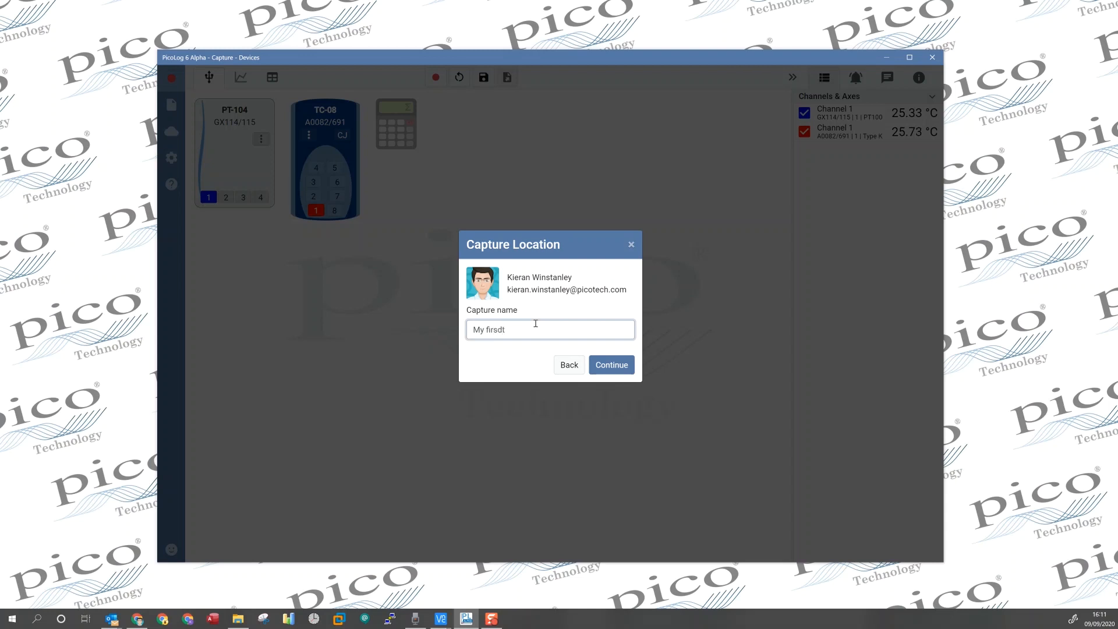
text(My first a)
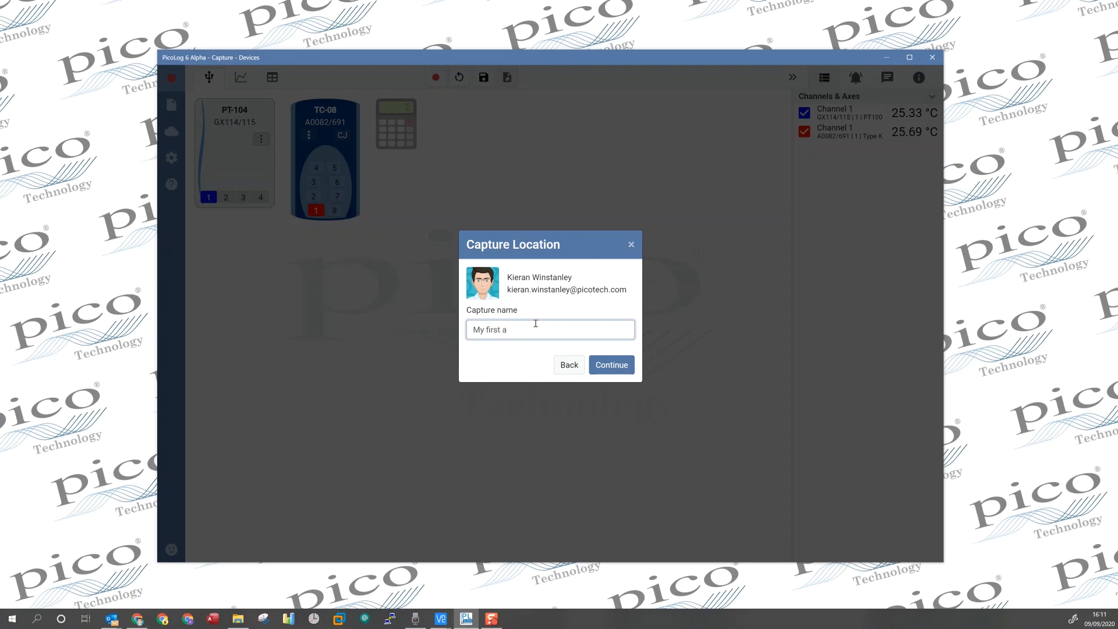
text(capture)
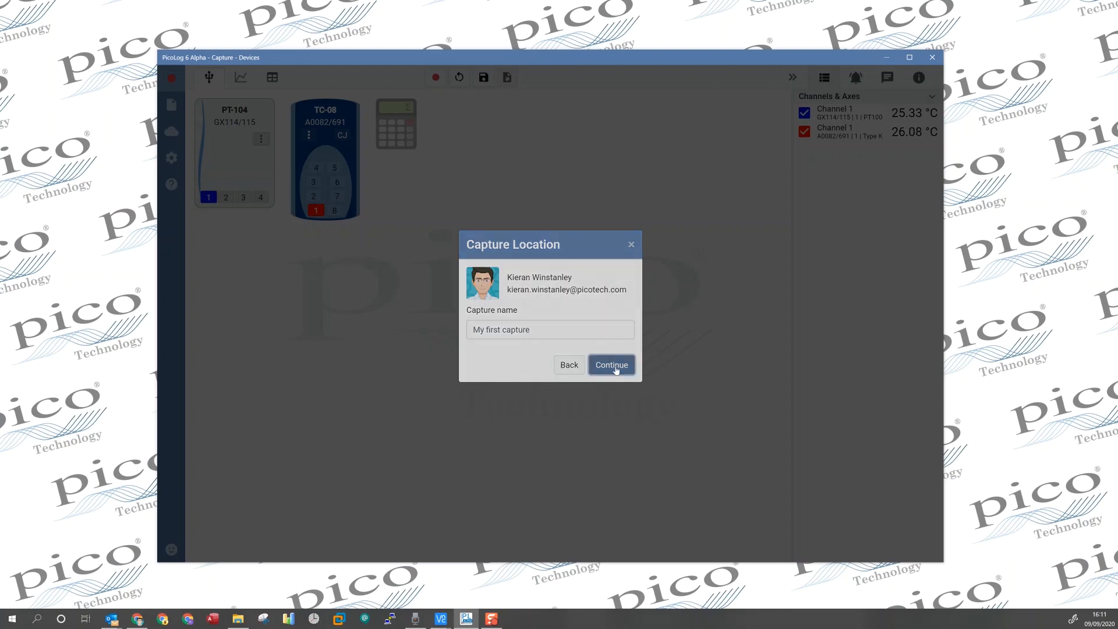
- Set the capture to stop after a fixed time of 1 hour and reach Capture Summary
click(611, 365)
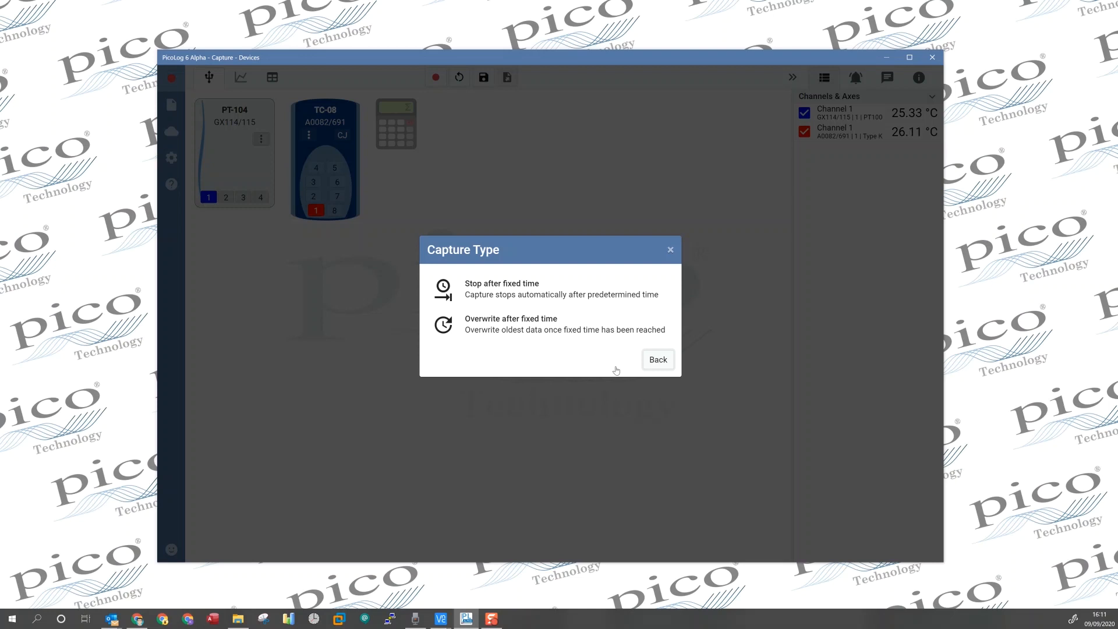
mouse_move(553, 301)
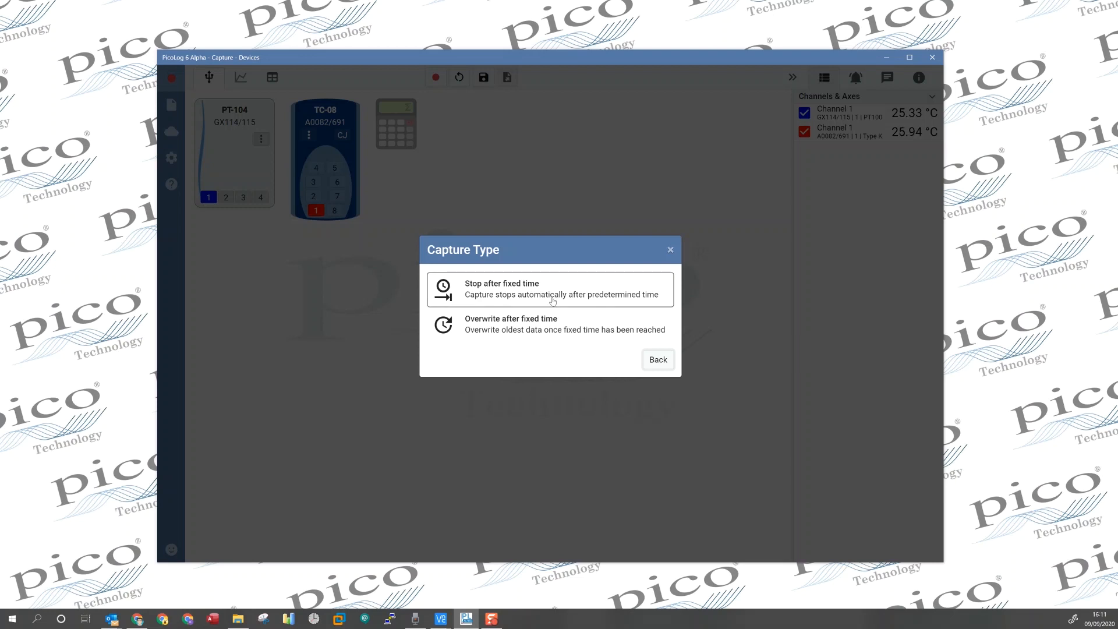
click(551, 290)
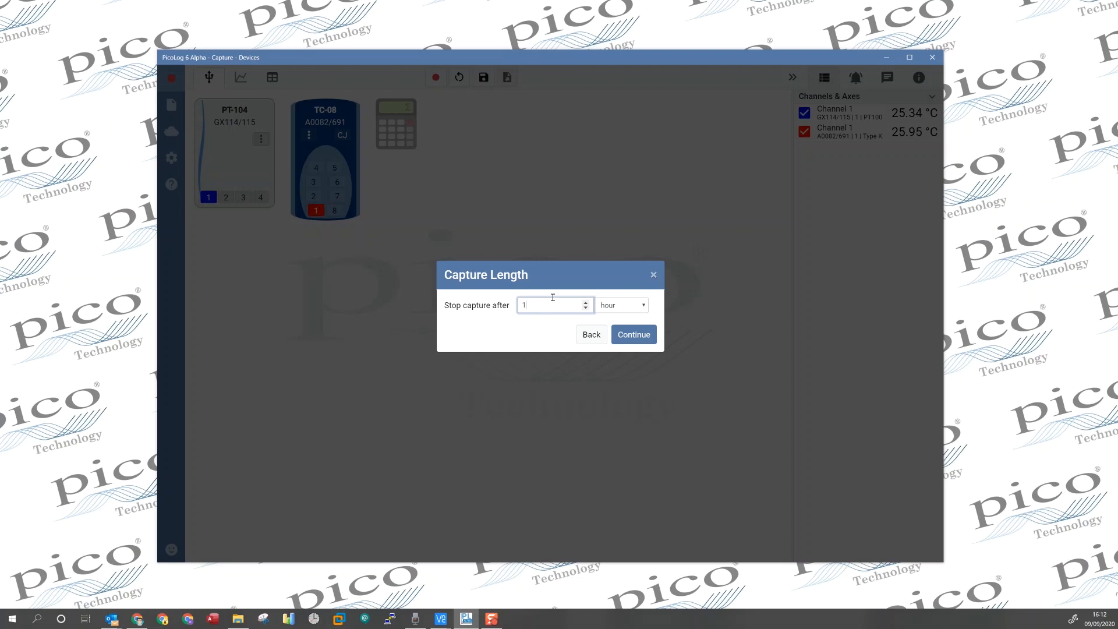
mouse_move(647, 328)
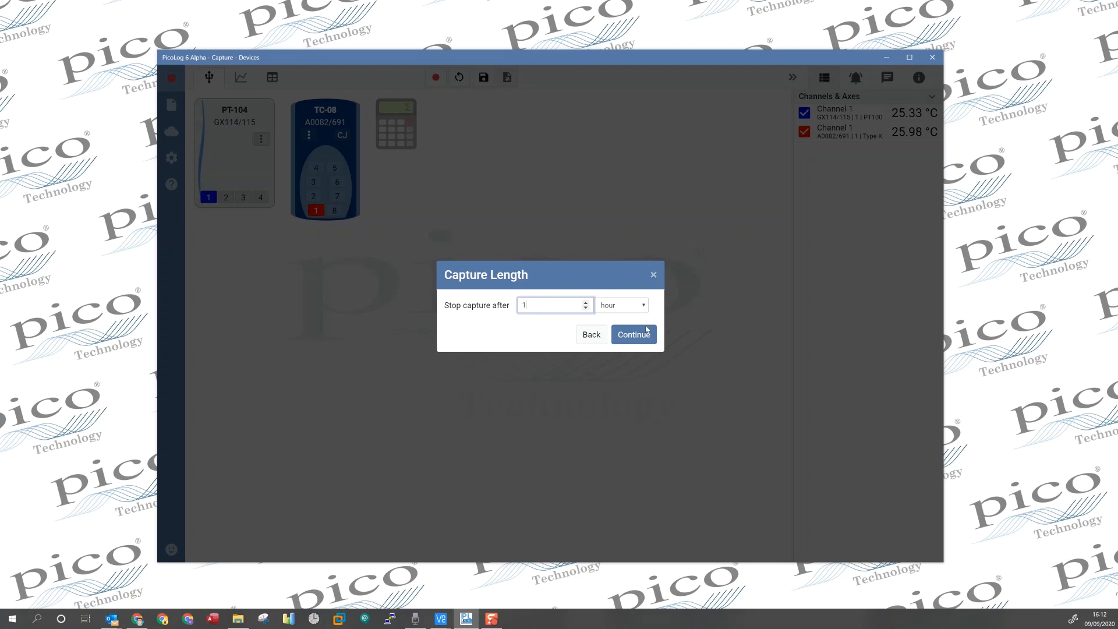
click(633, 334)
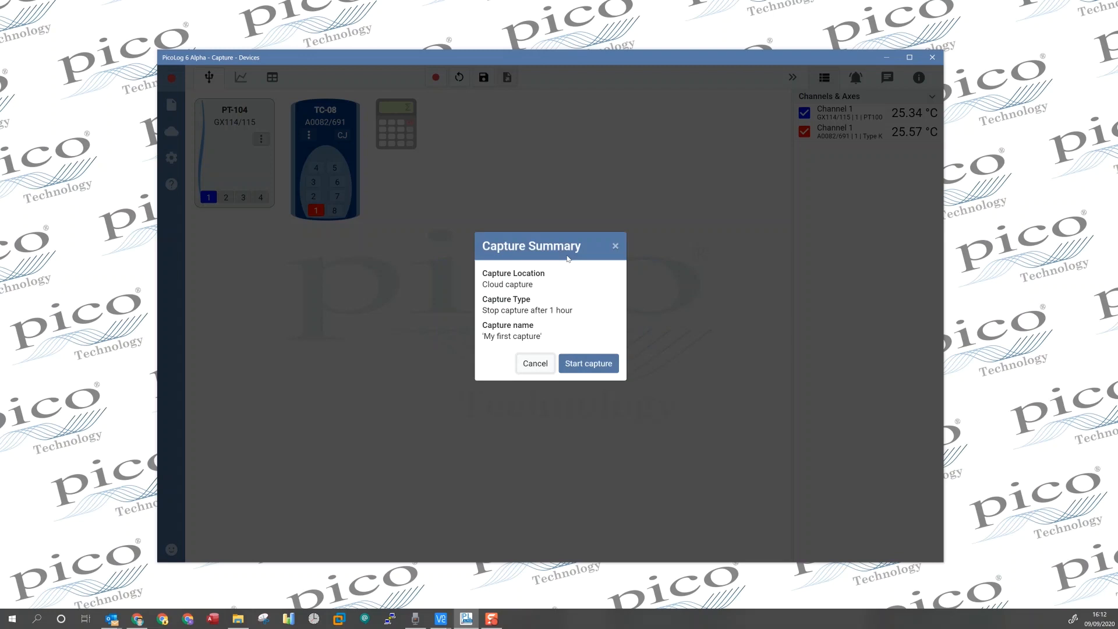
- Start the cloud capture and switch to the Graph view of both temperature channels
click(588, 363)
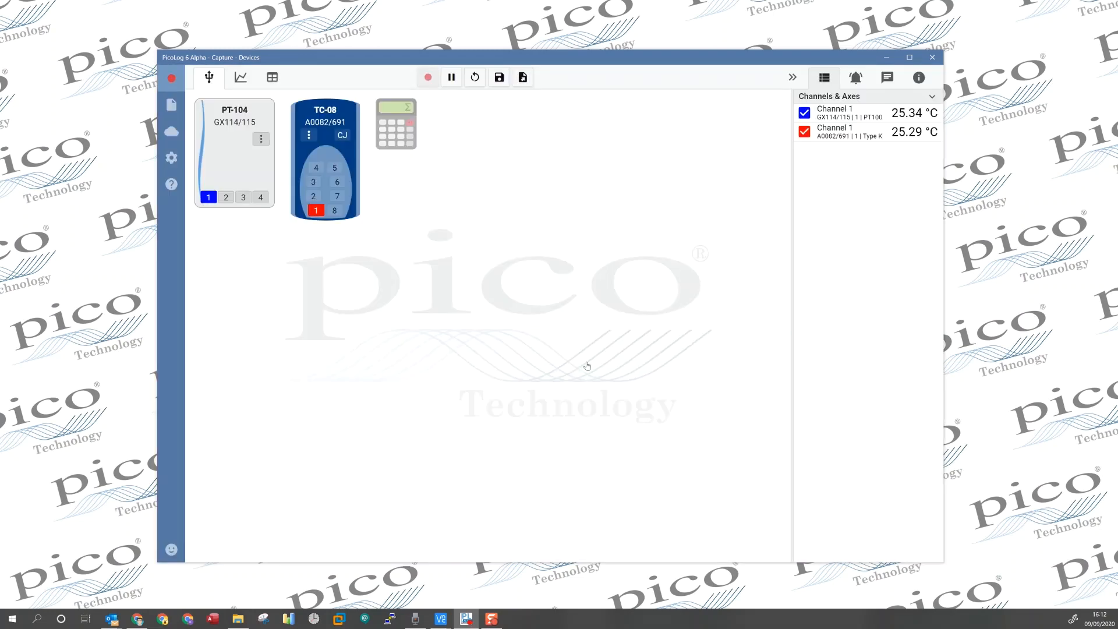
mouse_move(464, 186)
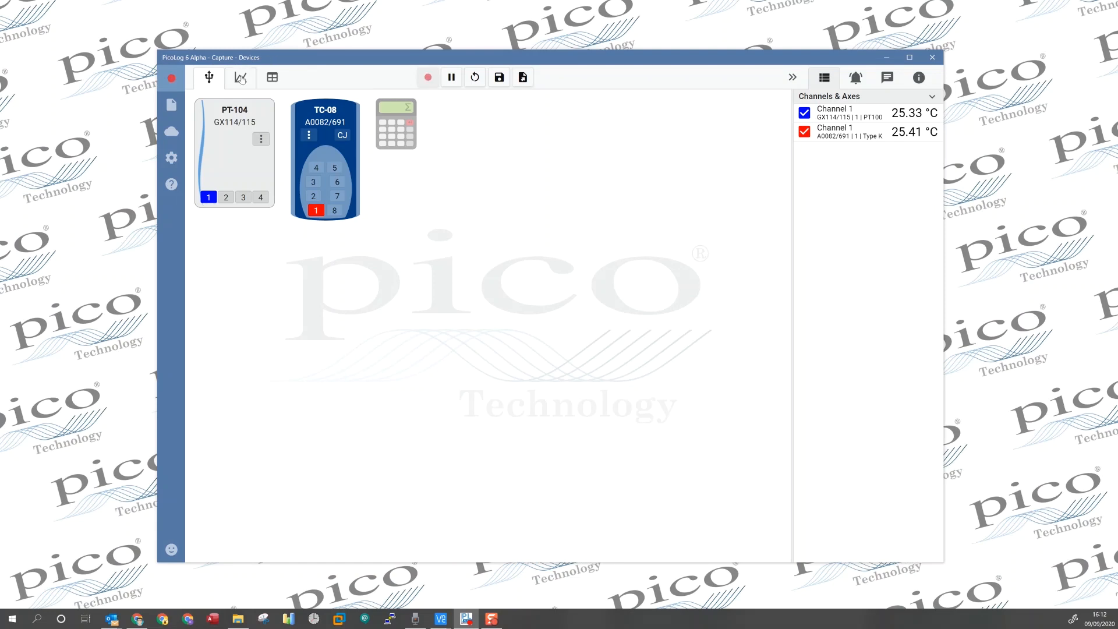
click(240, 78)
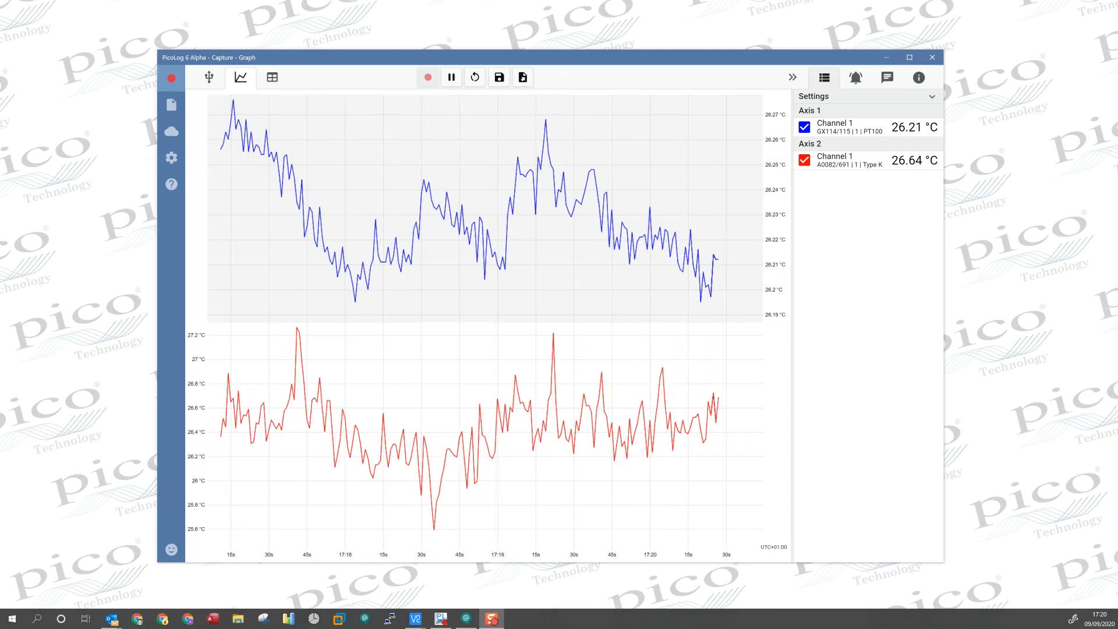
click(427, 77)
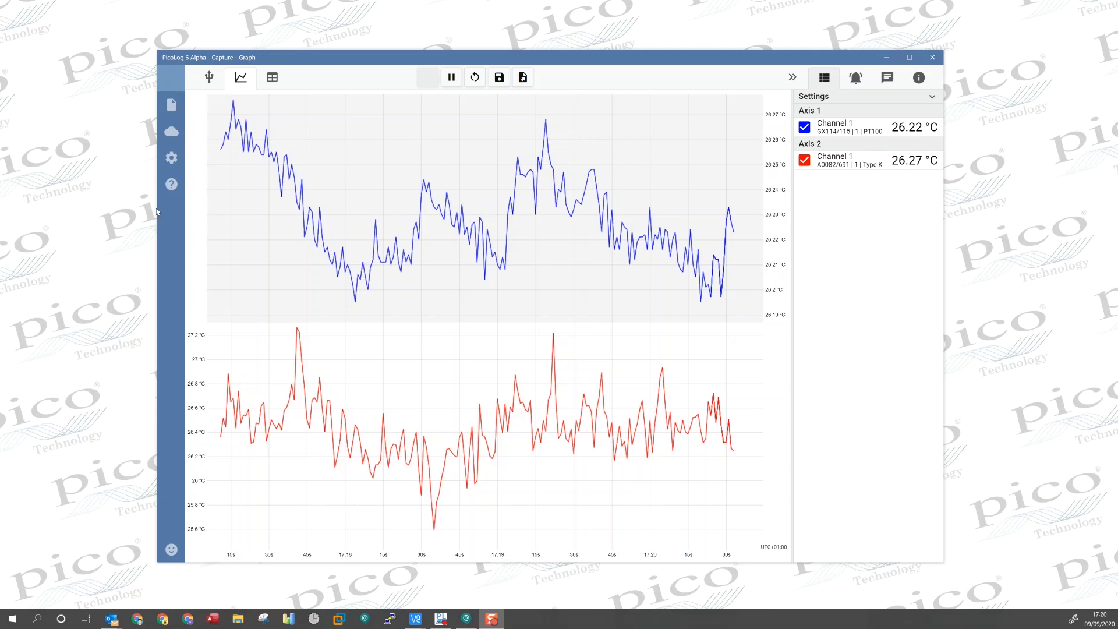
- Open 'My first capture' from the Cloud captures list to view its live graph
click(172, 131)
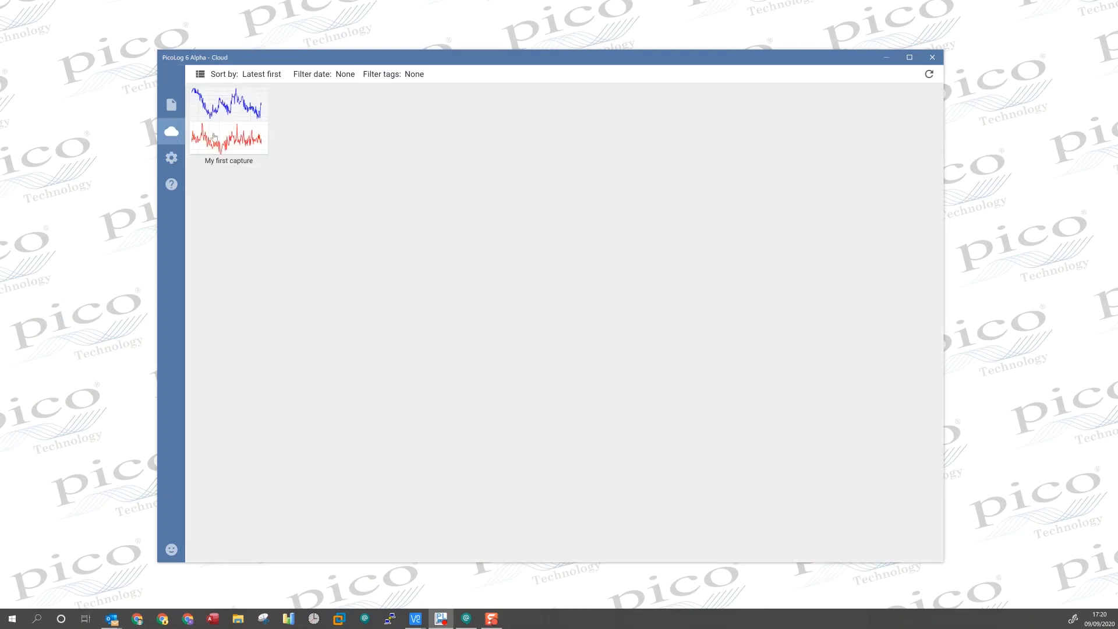
click(228, 131)
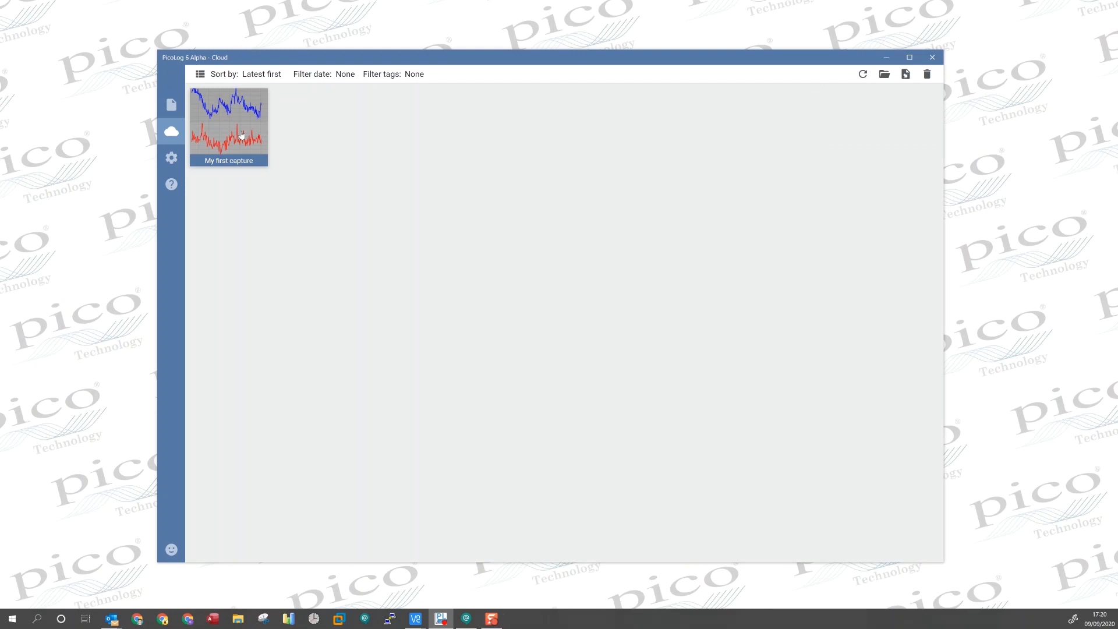
mouse_move(221, 126)
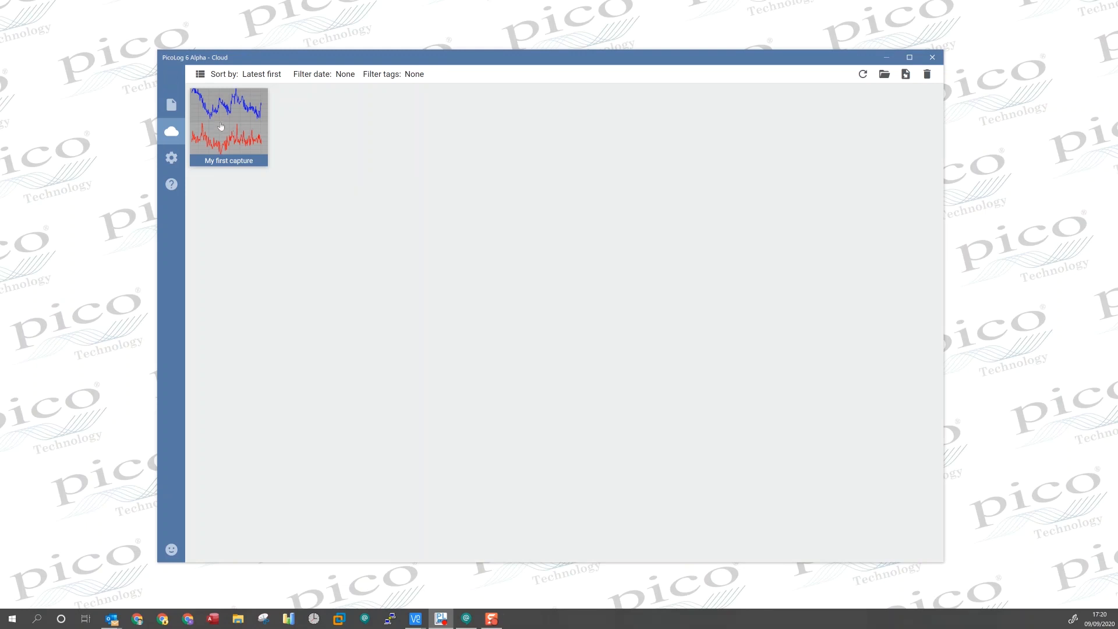
click(171, 105)
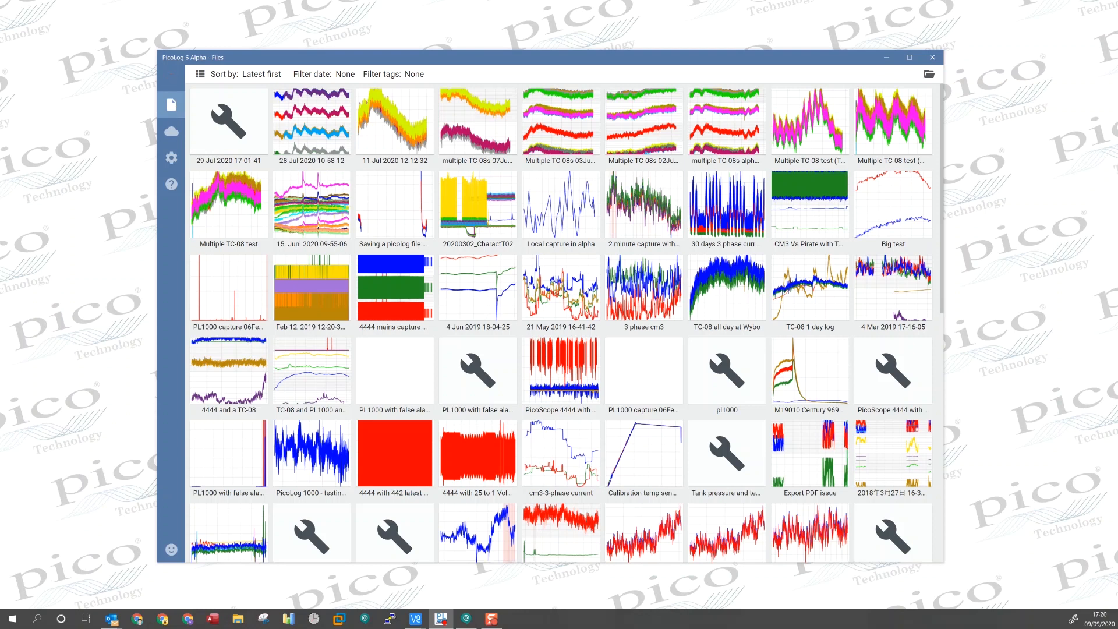
click(171, 131)
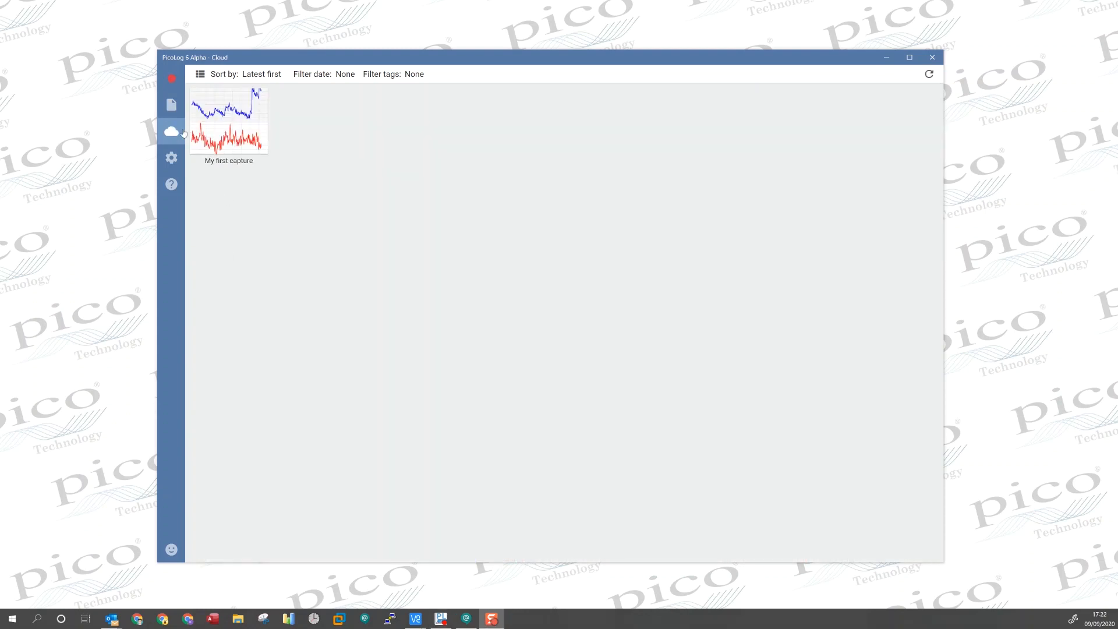
click(171, 78)
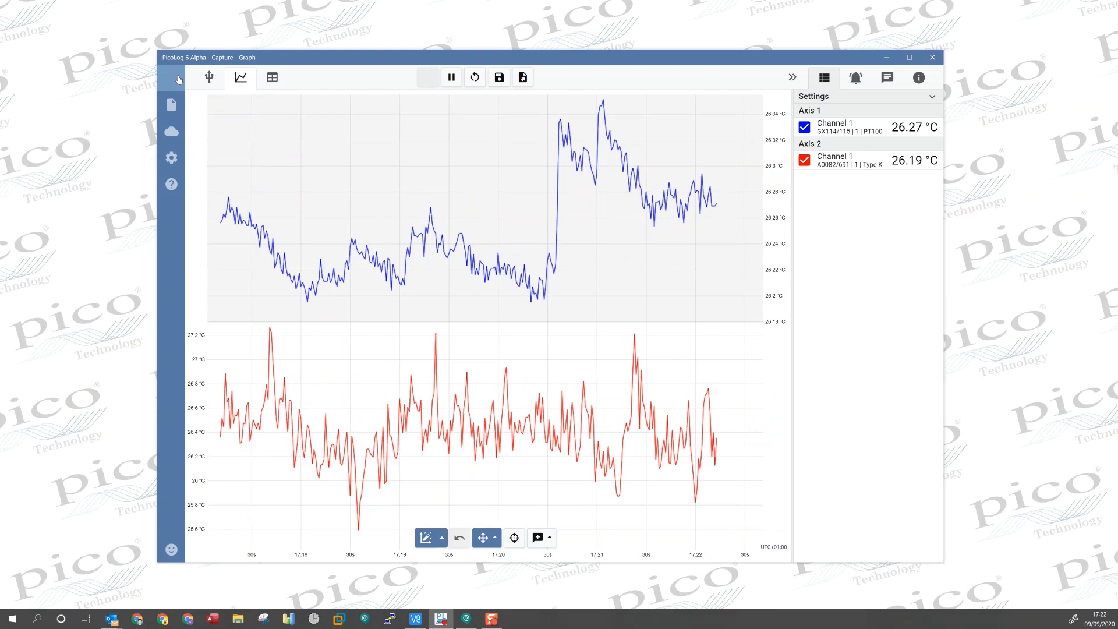
click(175, 78)
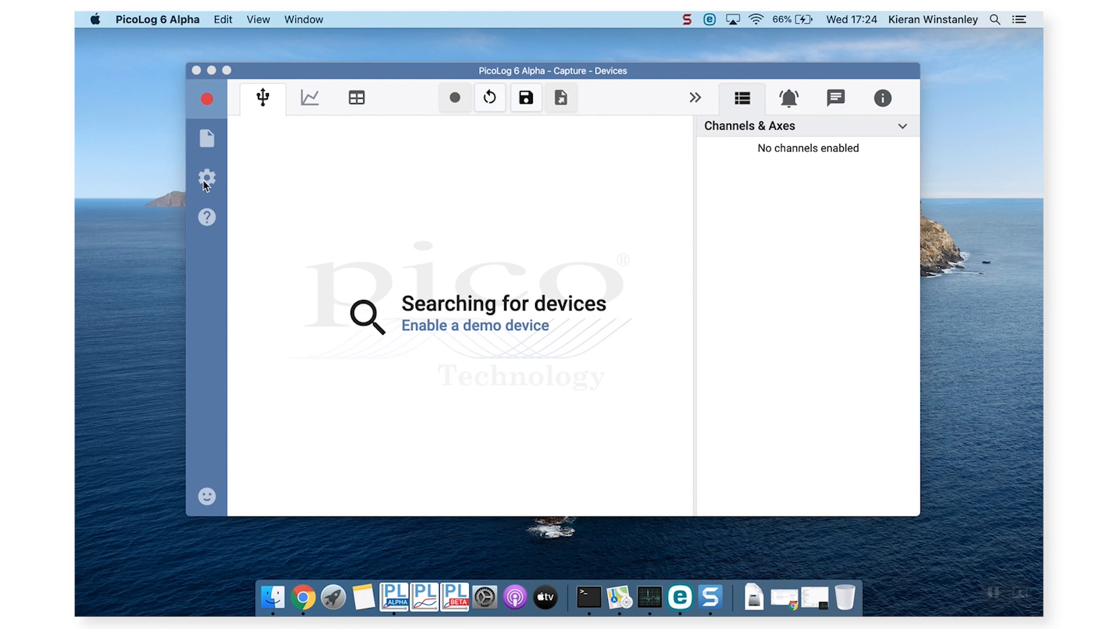
- In Settings, expand PicoLog Alpha Cloud and start the cloud login
click(207, 177)
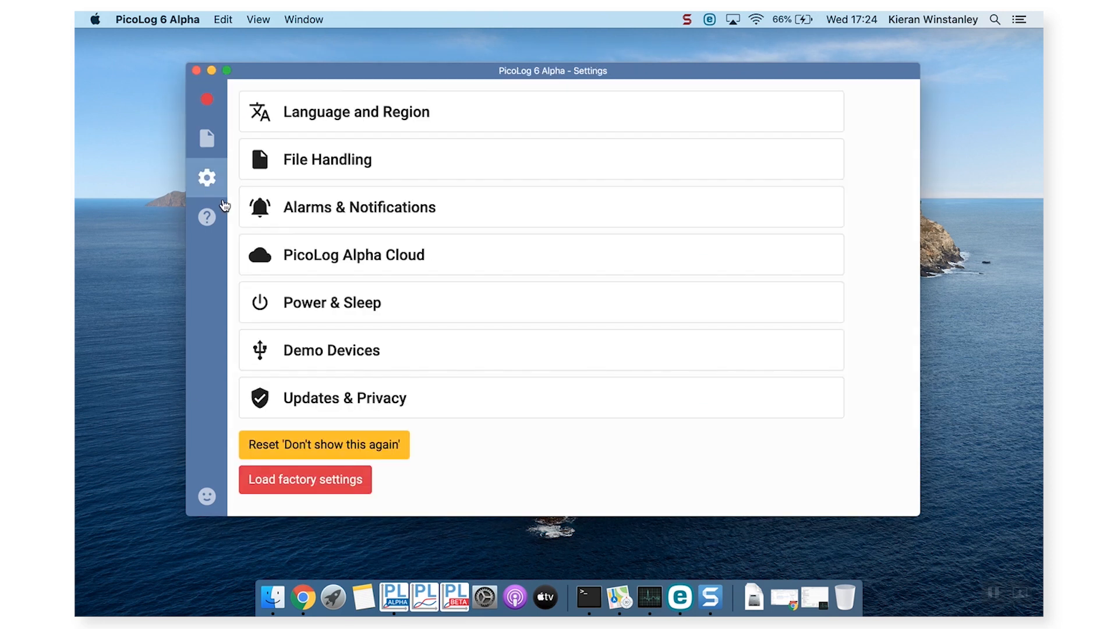
click(354, 255)
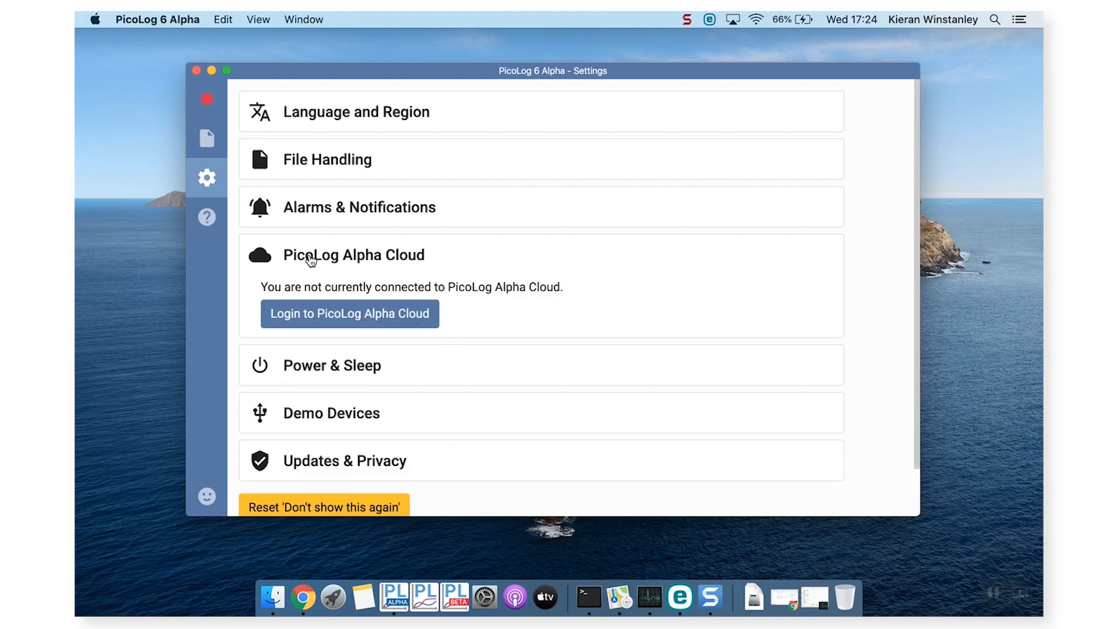
mouse_move(335, 287)
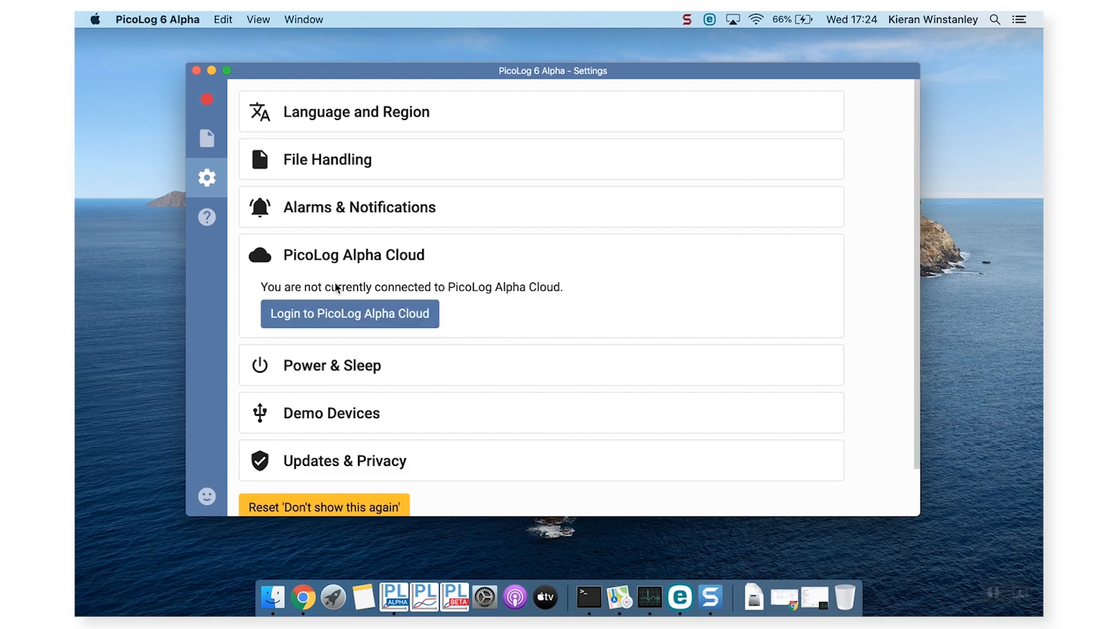
click(349, 314)
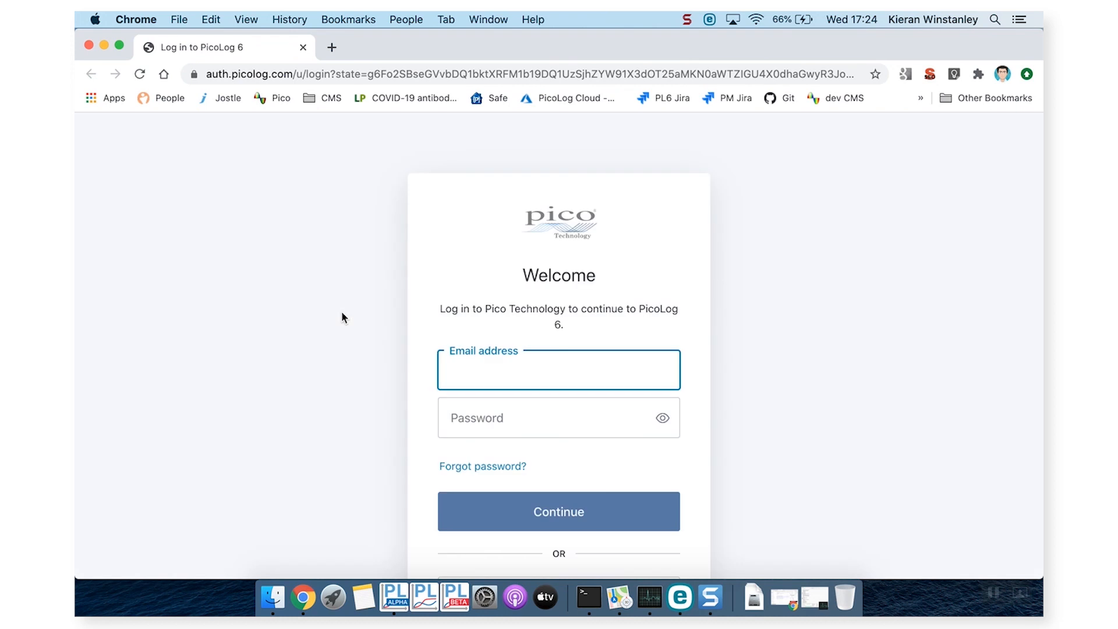
- Sign in with a Google account in Chrome and hand the login to PicoLog 6 Alpha.app
click(558, 370)
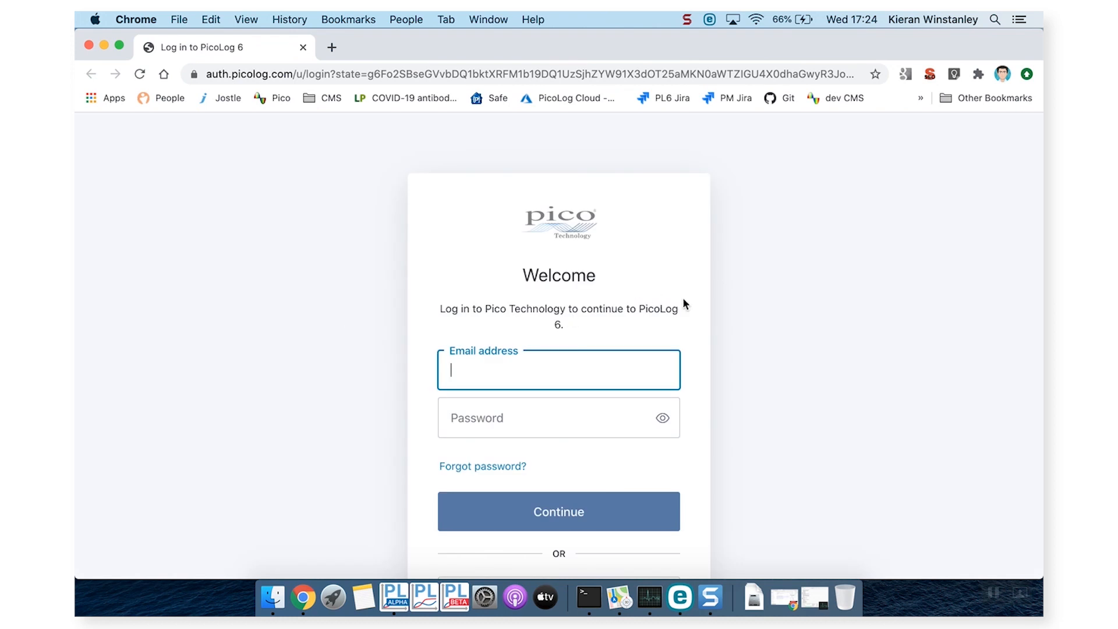
scroll(down, 3)
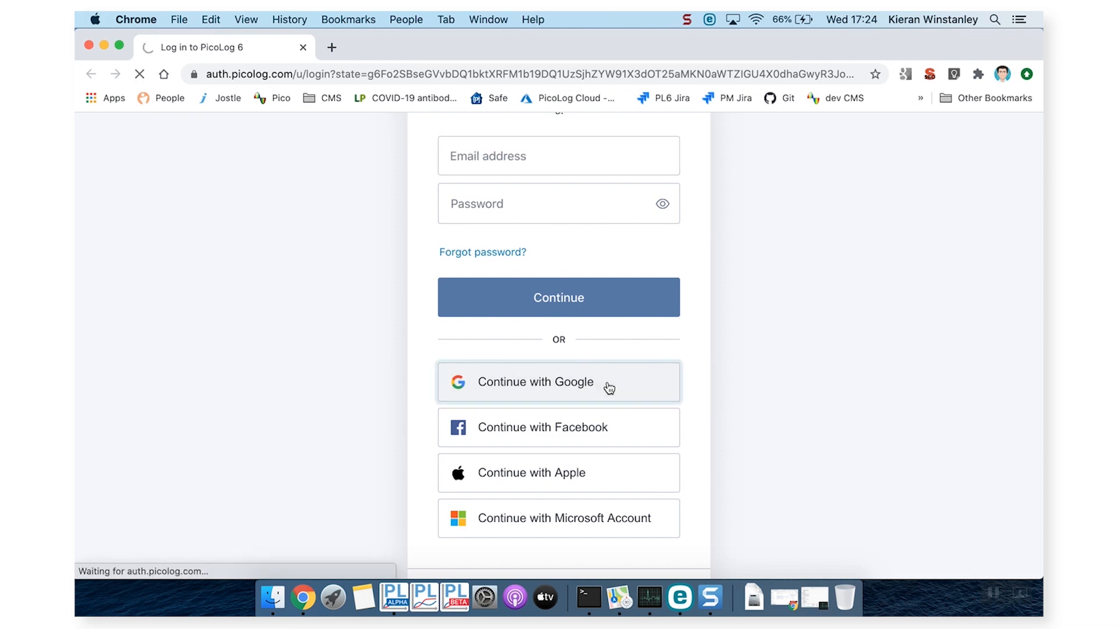
click(559, 382)
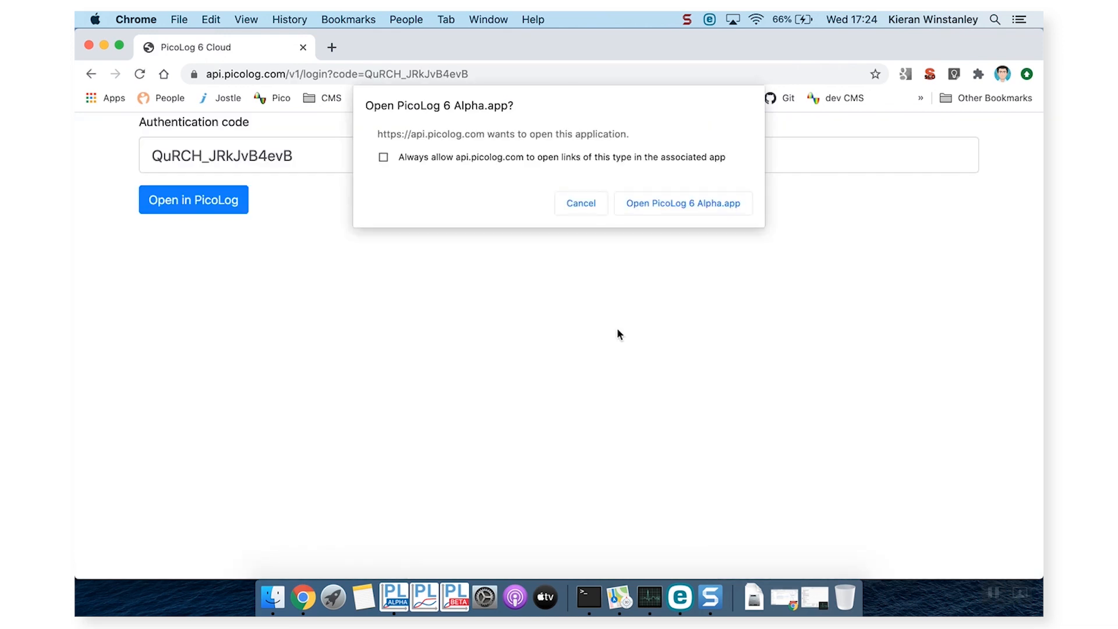
click(683, 203)
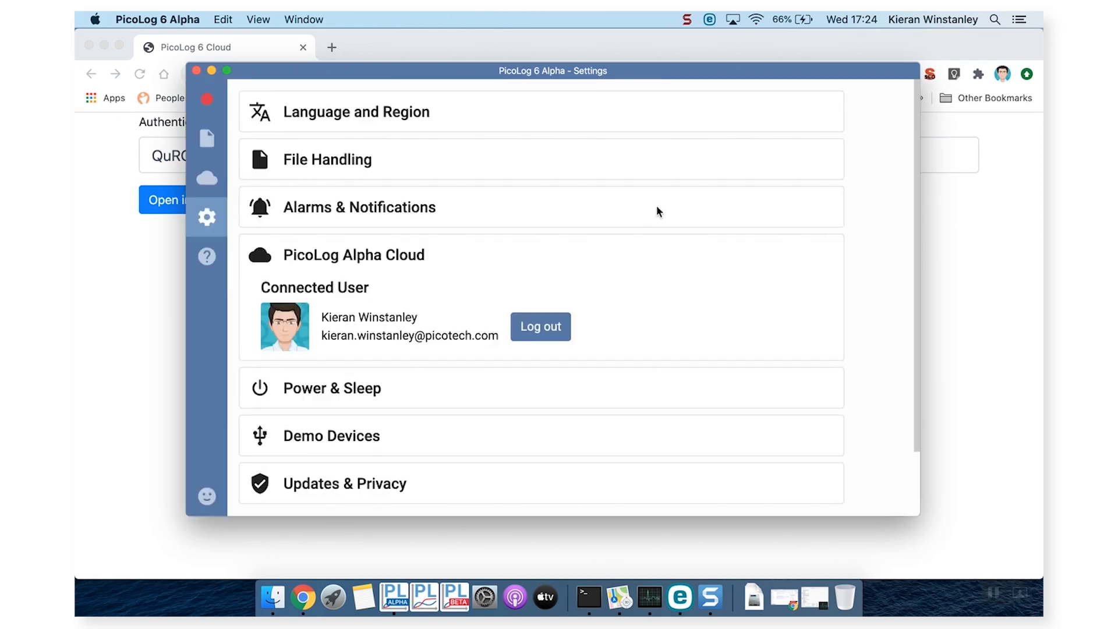
mouse_move(208, 113)
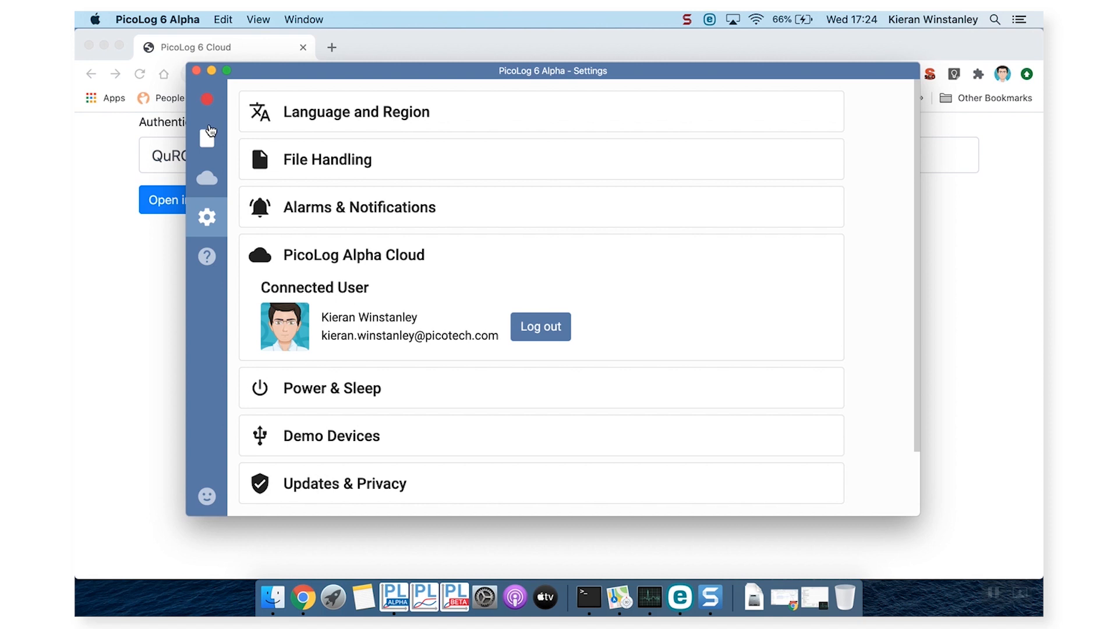
- Show the cloud captures list, containing 'My first capture', via the sidebar Cloud icon
click(208, 177)
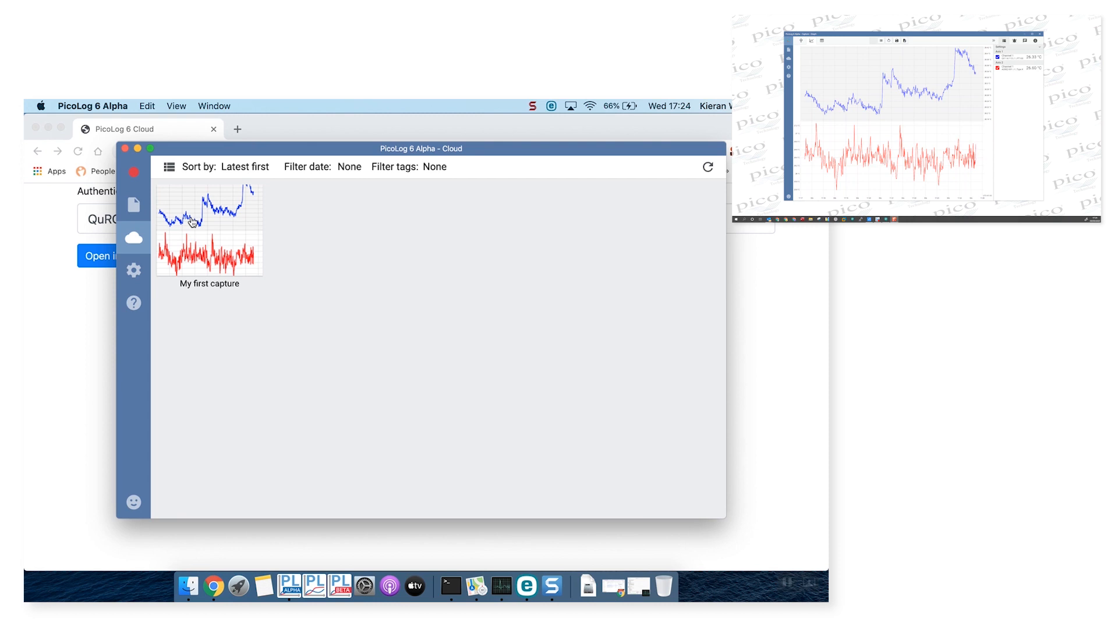
- Open 'My first capture' from PicoLog Cloud and watch both temperature channels update live
click(198, 222)
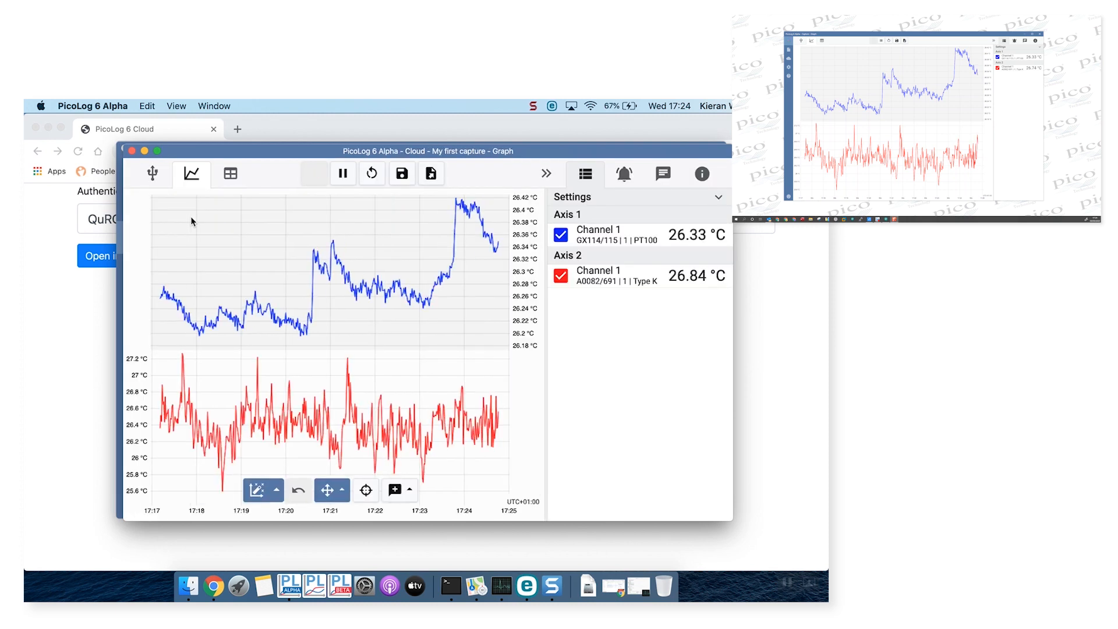
click(314, 173)
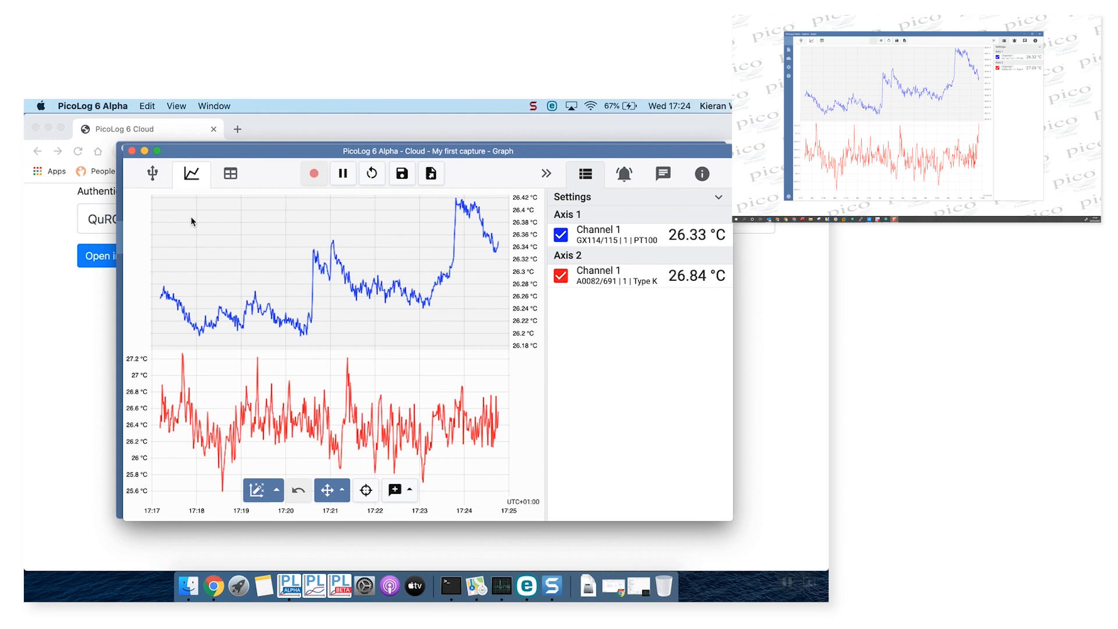
click(313, 174)
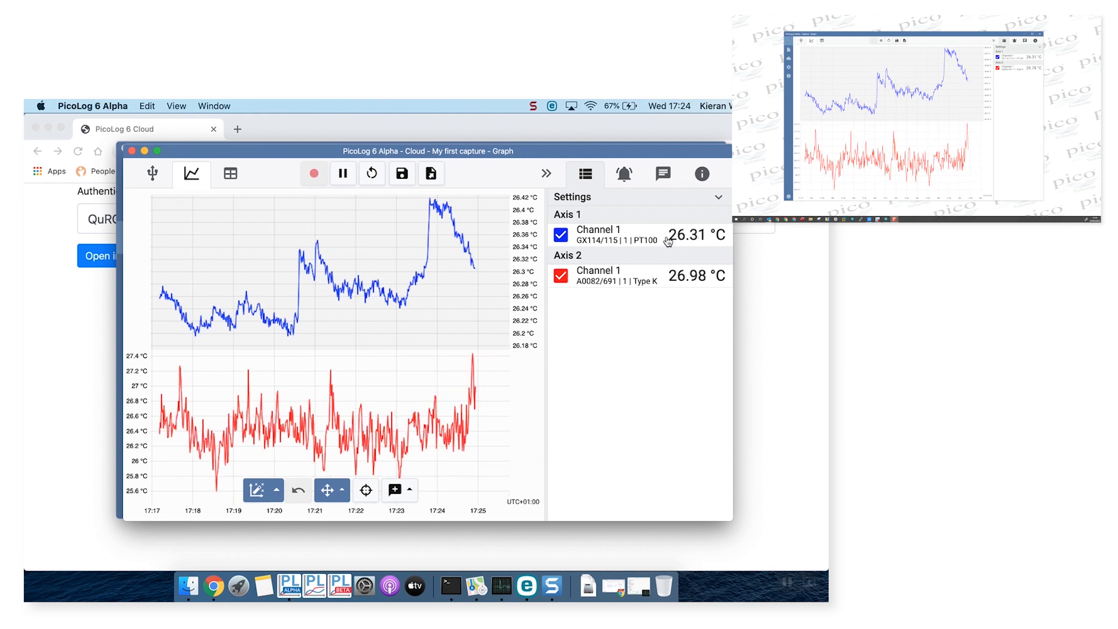
mouse_move(453, 194)
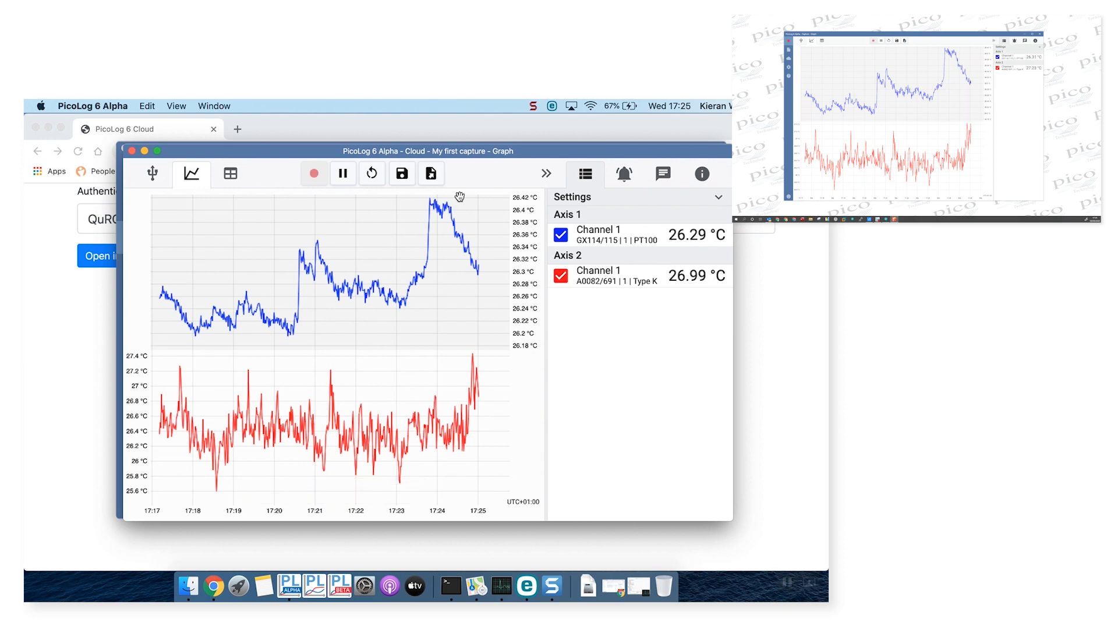
click(313, 174)
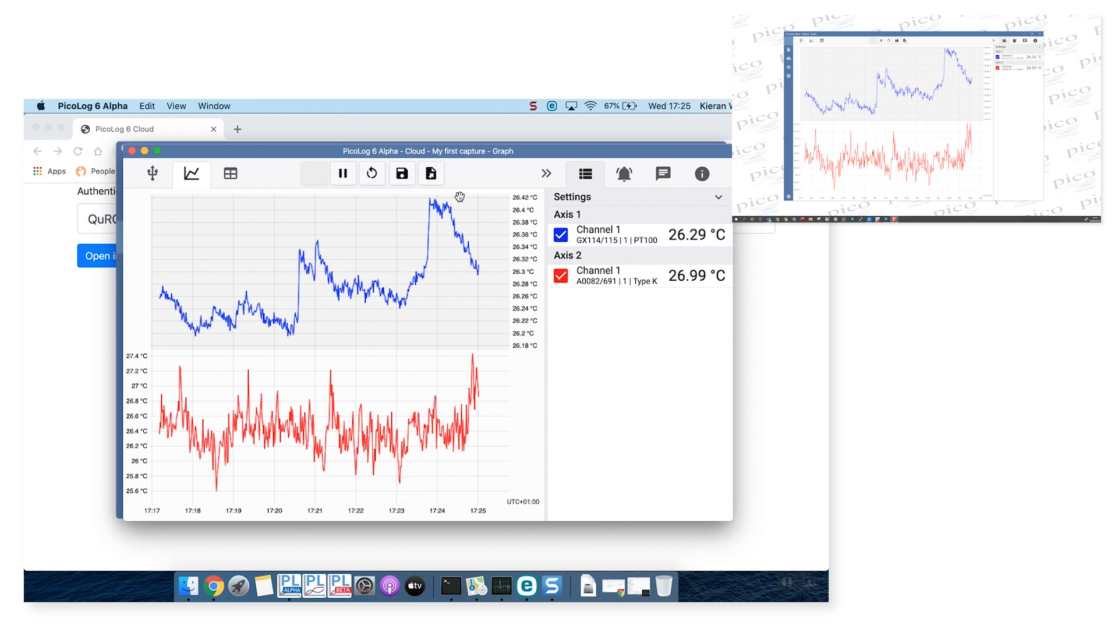
click(313, 174)
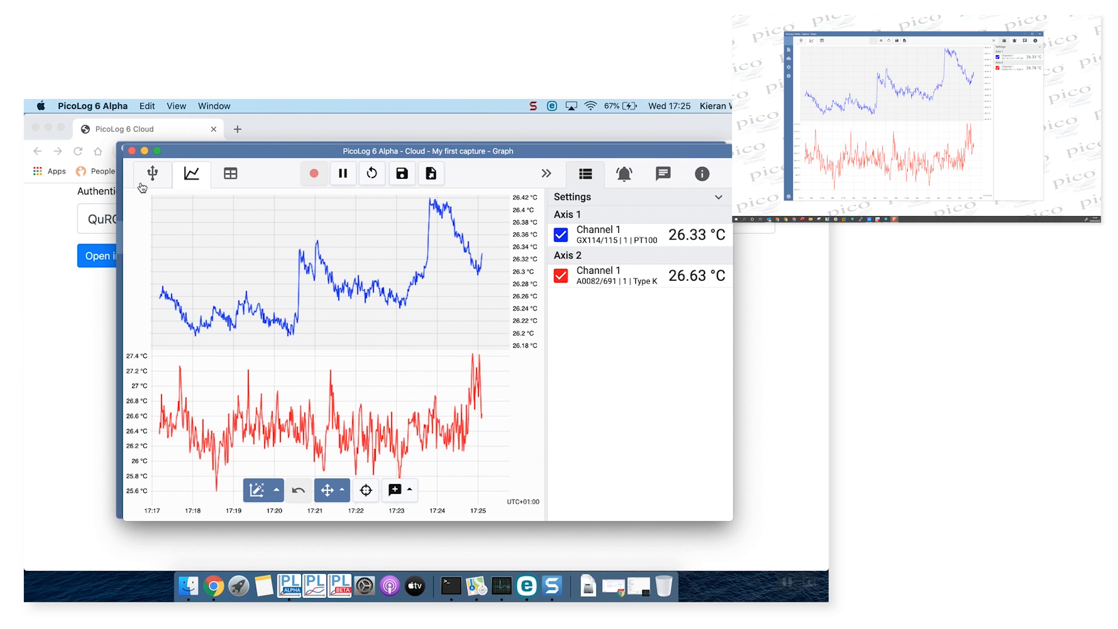
click(153, 173)
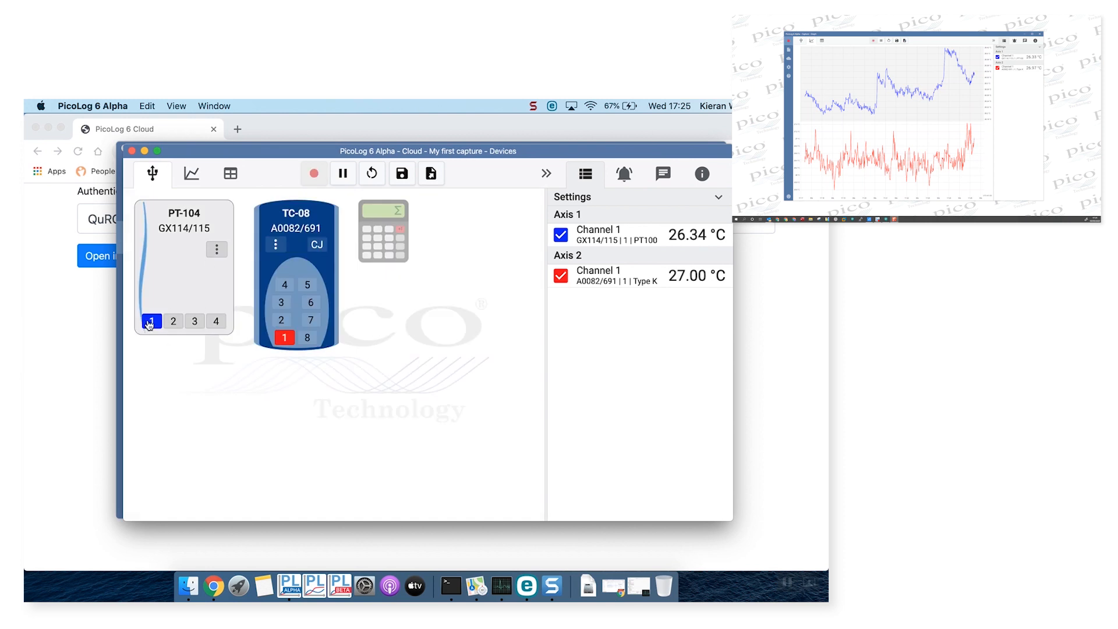
click(151, 321)
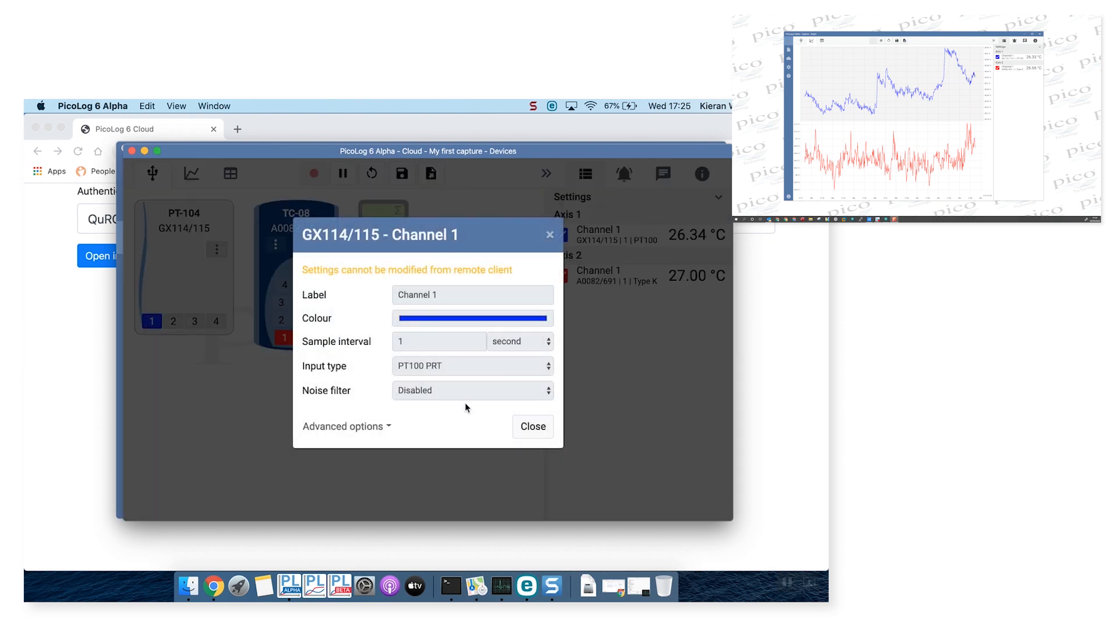
click(532, 426)
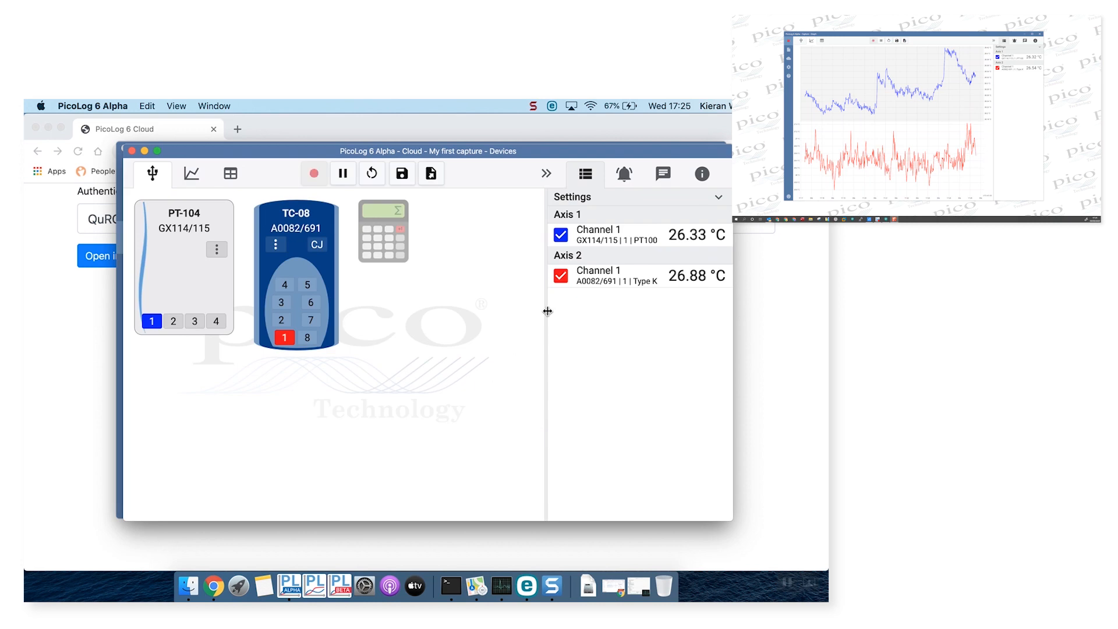
click(191, 174)
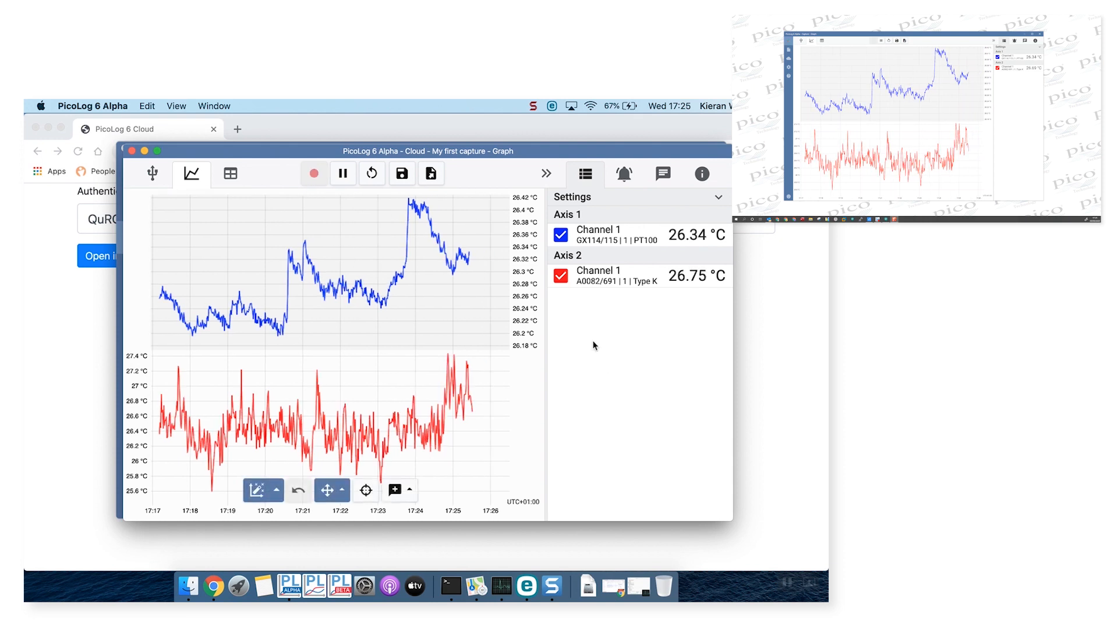
- Pan the graph to earlier readings, then list save options and export formats (PDF, CSV, HDF5, image)
drag(428, 285, 328, 278)
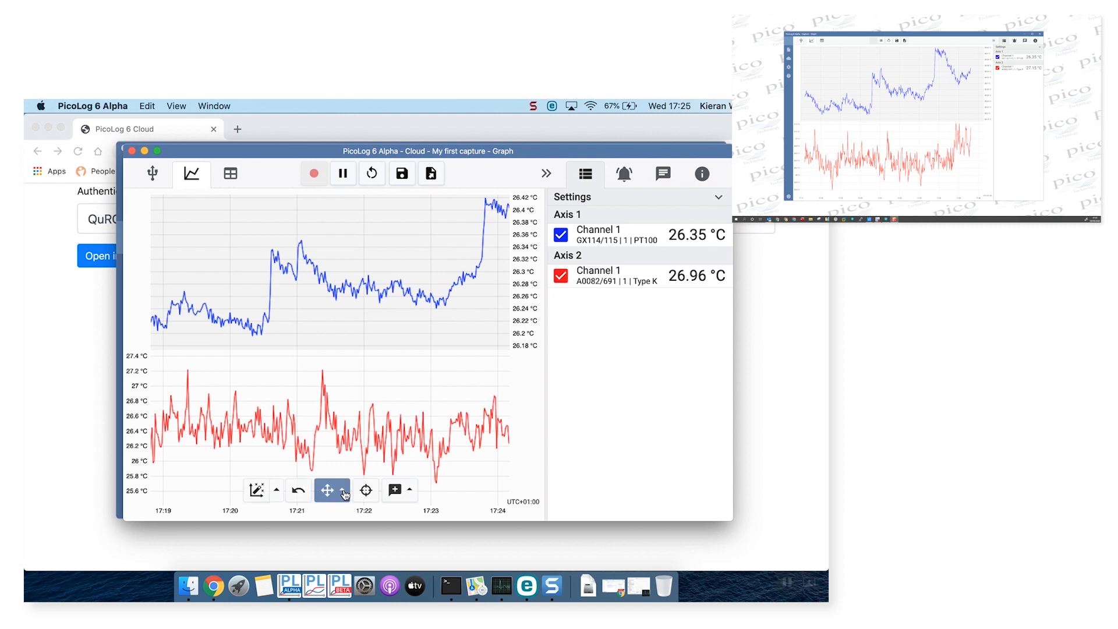
click(345, 490)
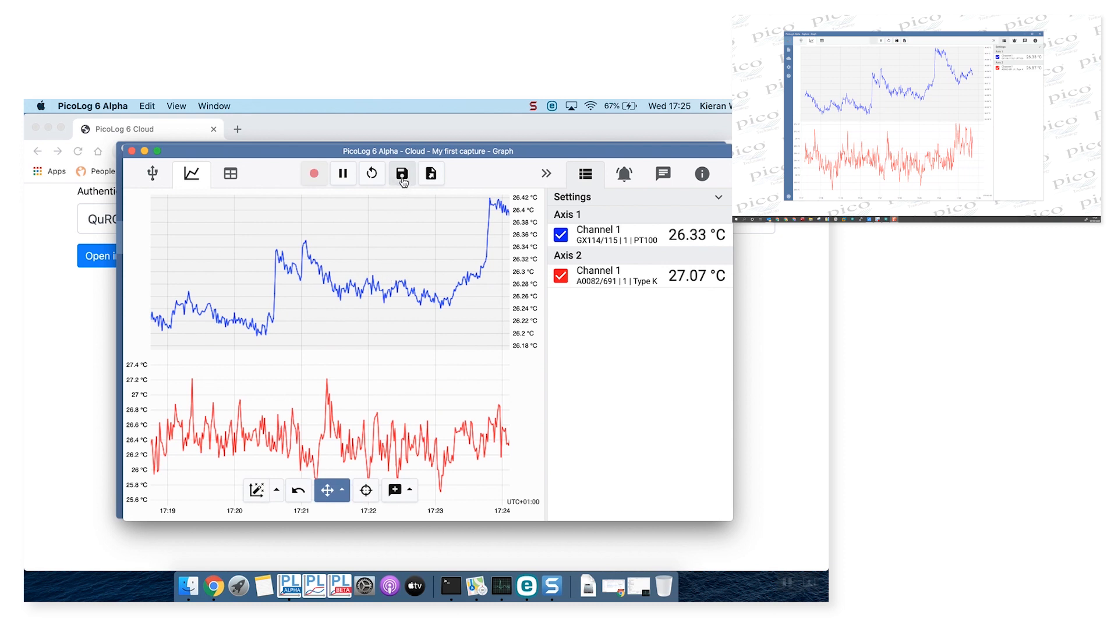
click(401, 174)
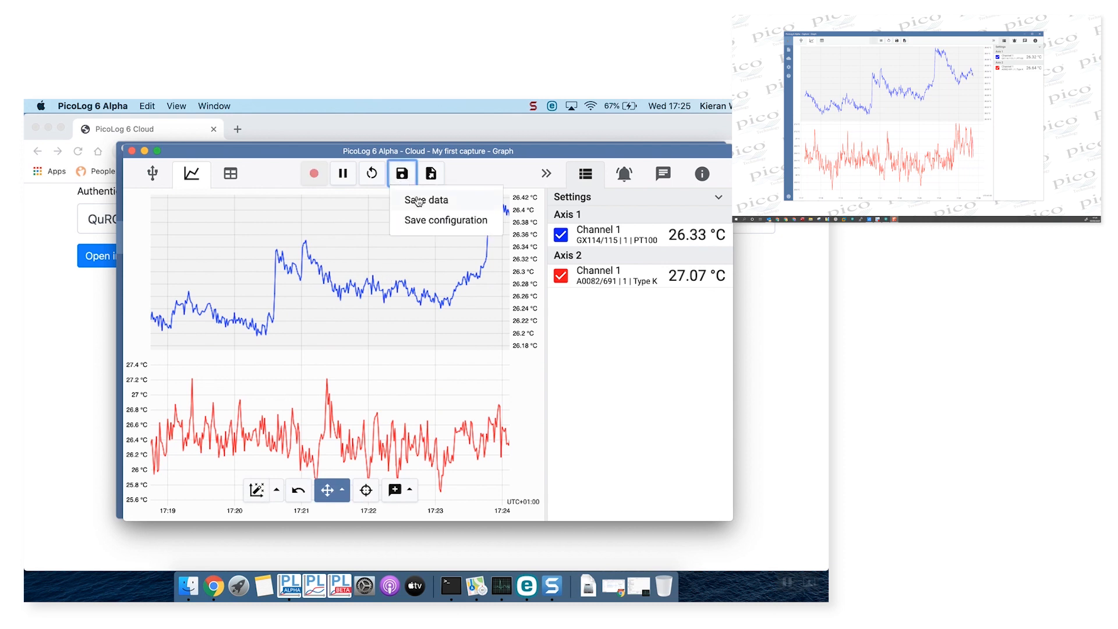
click(431, 173)
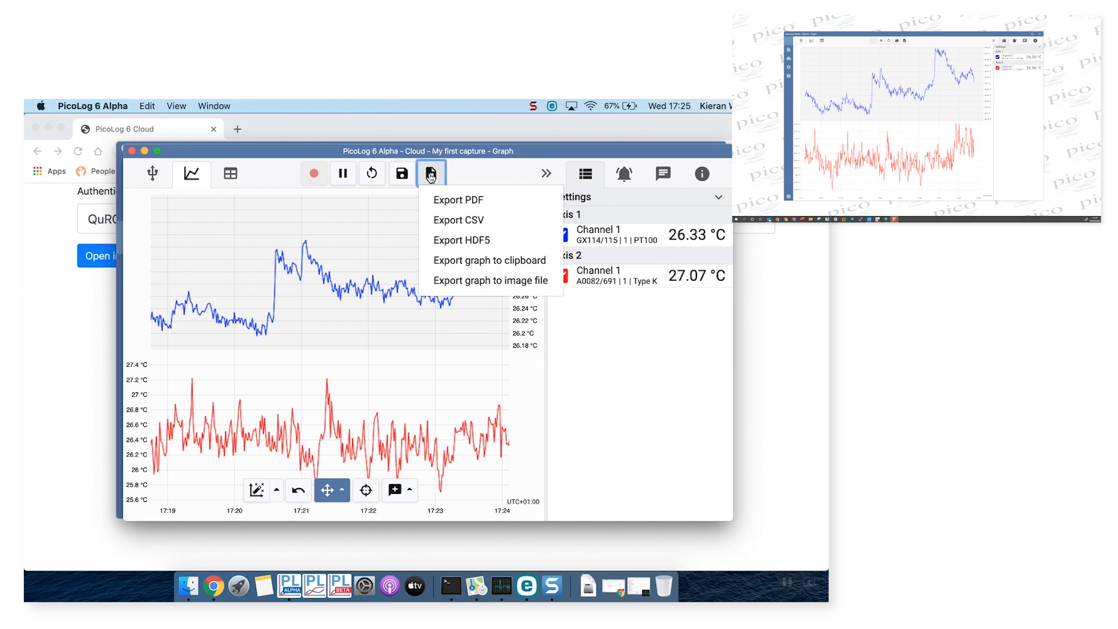
mouse_move(476, 179)
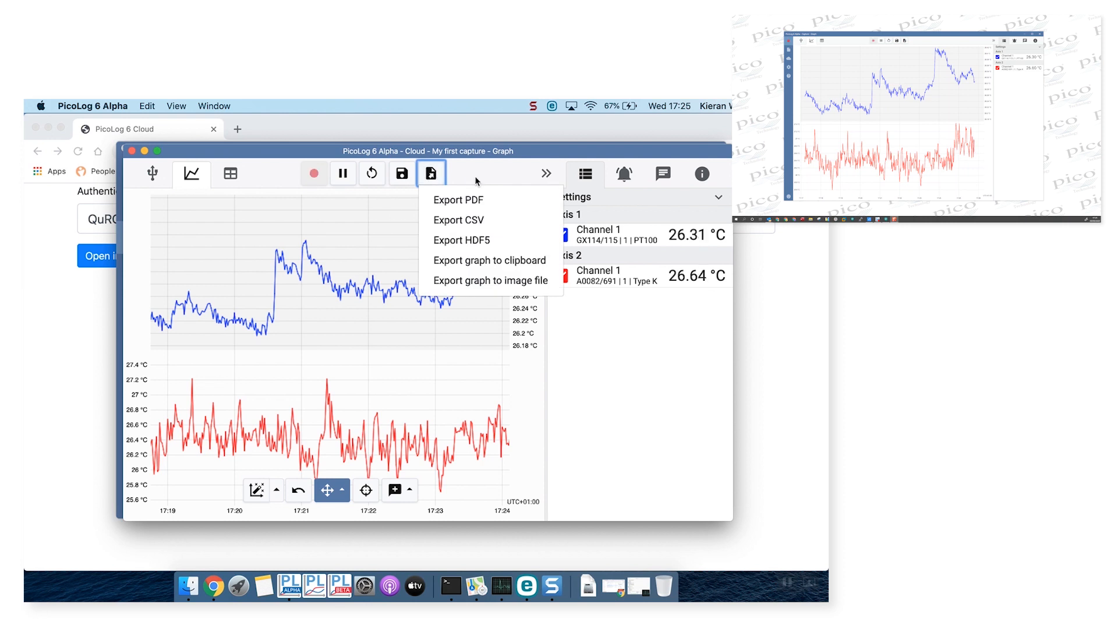